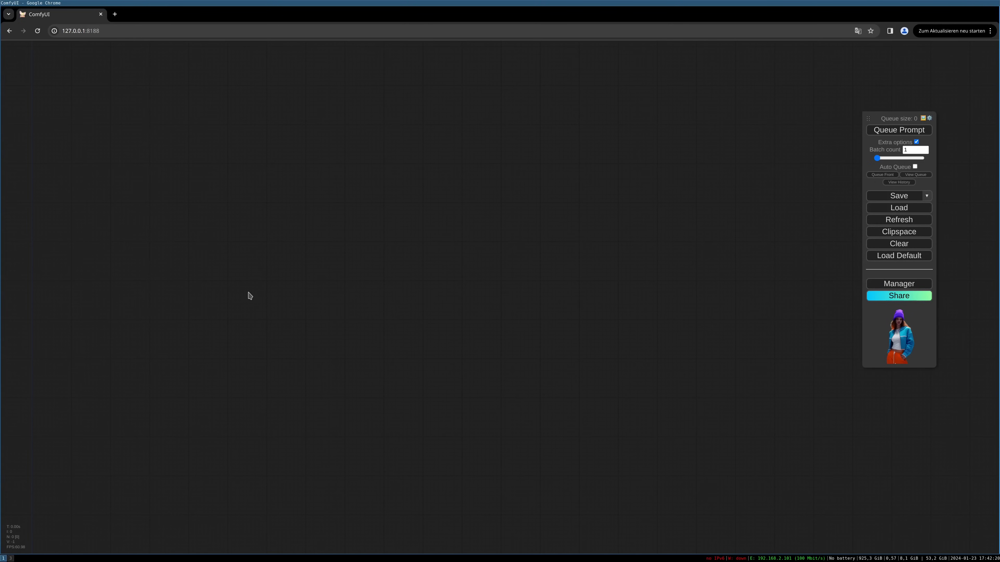
{"action": "mouse_move", "coordinate": [233, 215]}
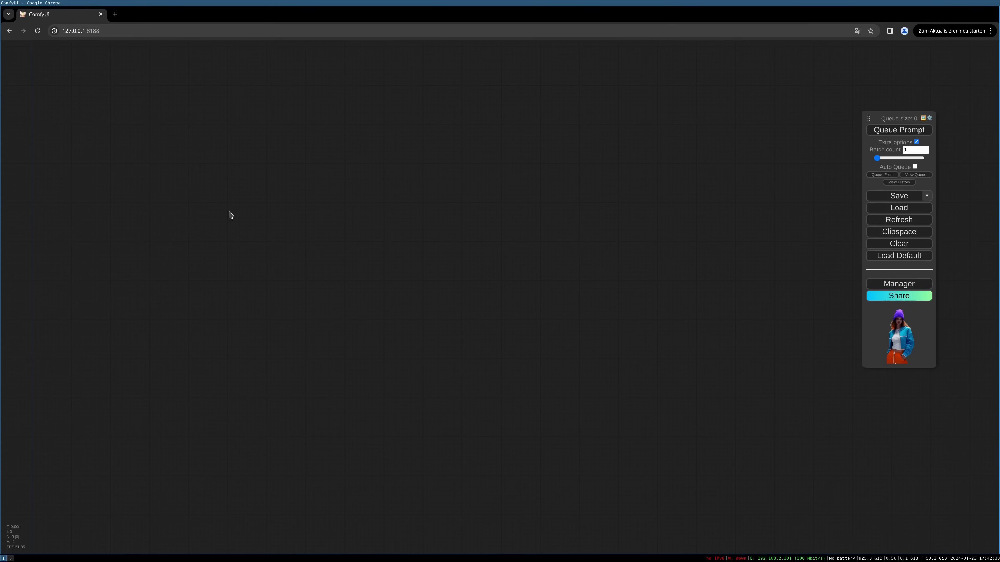
{"action": "mouse_move", "coordinate": [219, 211]}
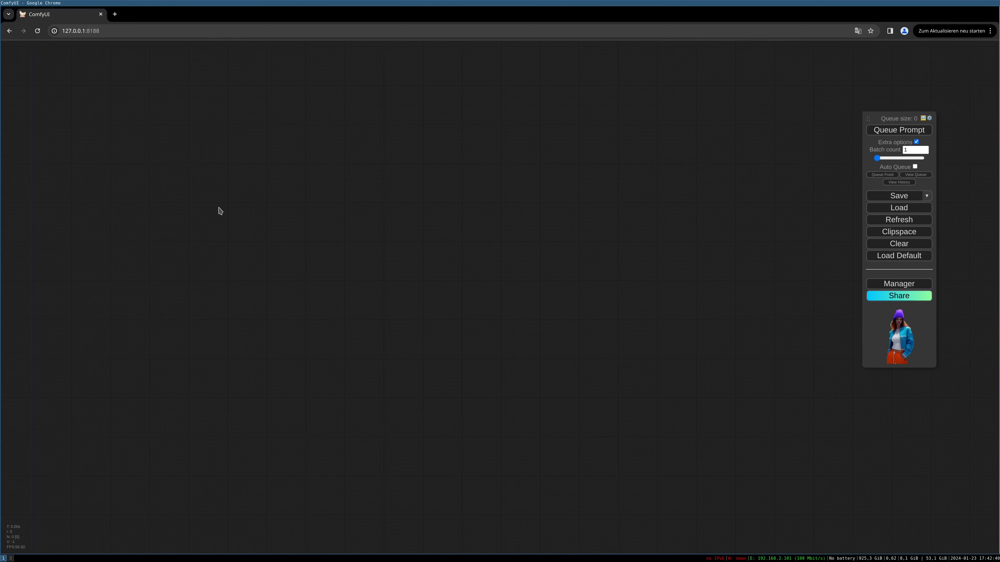
{"action": "mouse_move", "coordinate": [216, 210]}
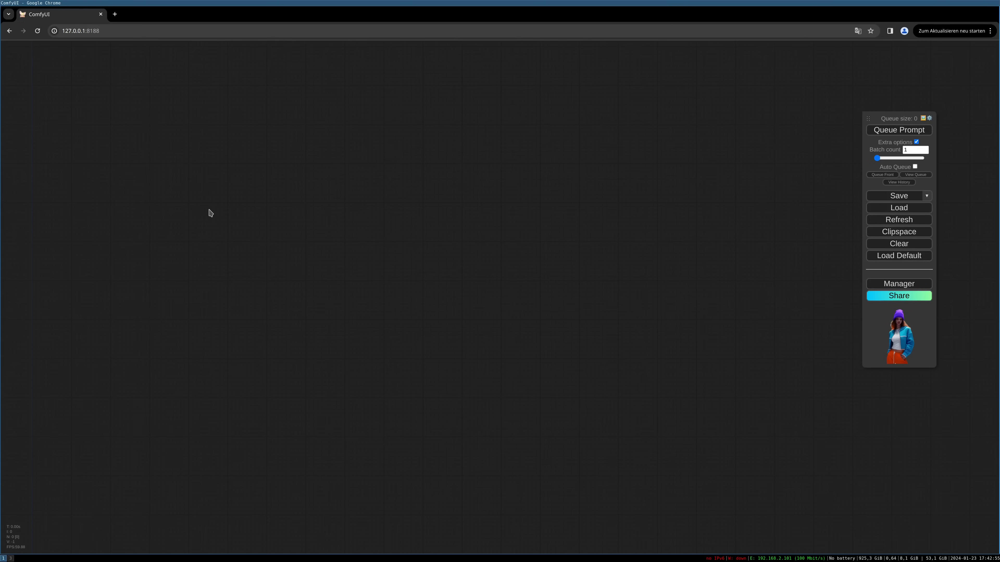
Add a WAS Suite Load Image Batch node from the canvas menu and position it.
{"action": "right_click", "coordinate": [210, 213]}
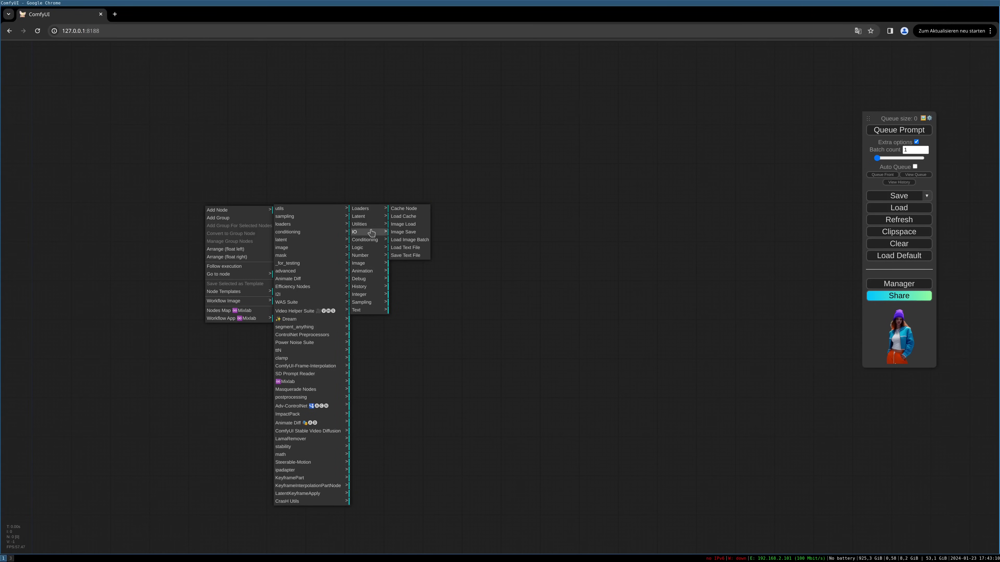
{"action": "left_click", "coordinate": [409, 239]}
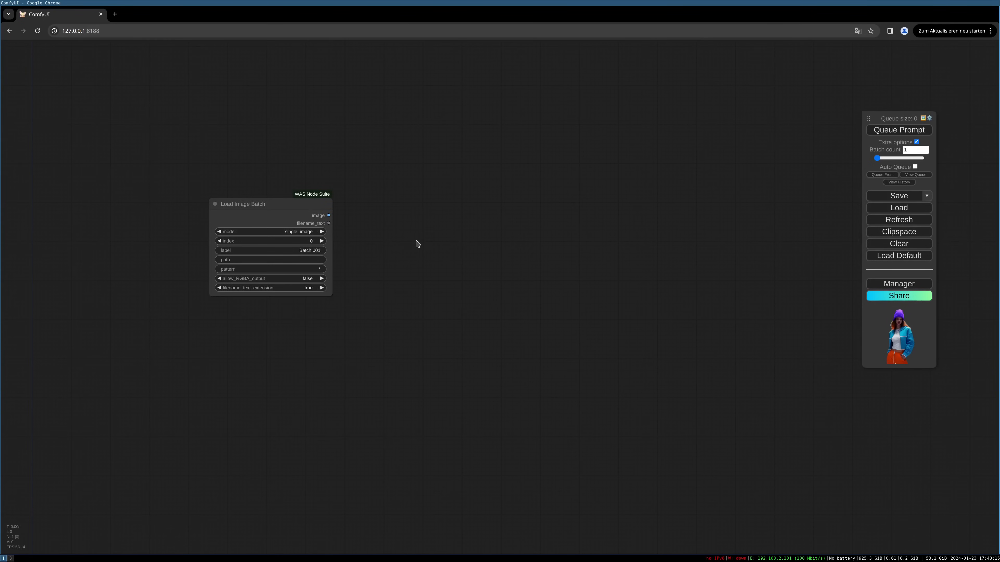
{"action": "left_click_drag", "start_coordinate": [270, 204], "coordinate": [227, 181]}
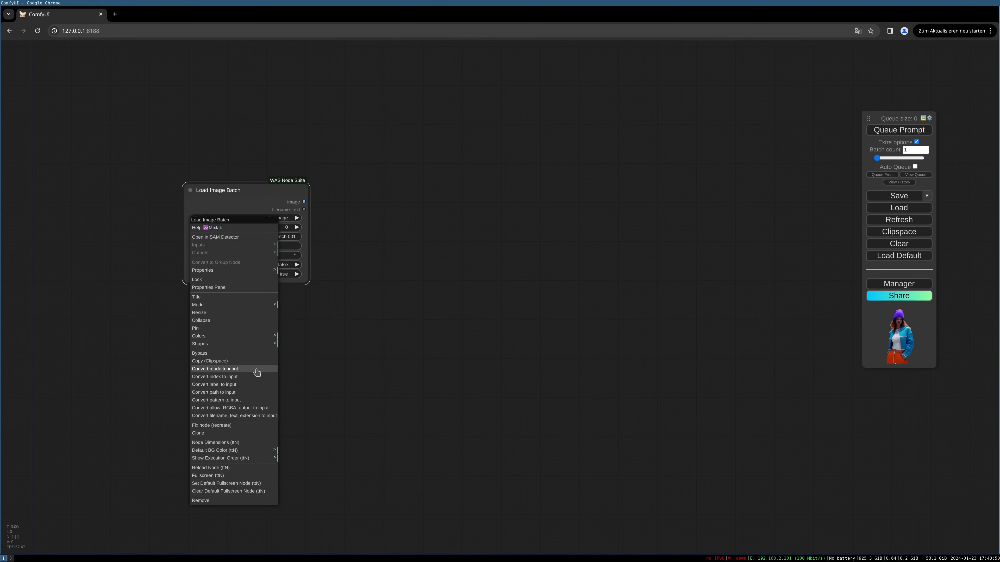
{"action": "mouse_move", "coordinate": [217, 375]}
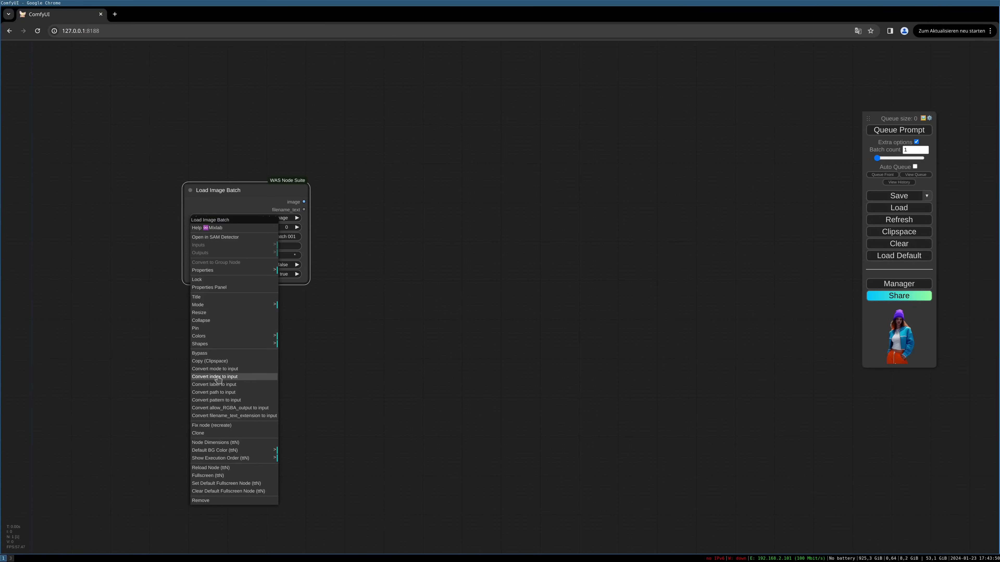
Convert the loader's index to an input fed by a primitive index node placed to its left.
{"action": "left_click", "coordinate": [215, 376]}
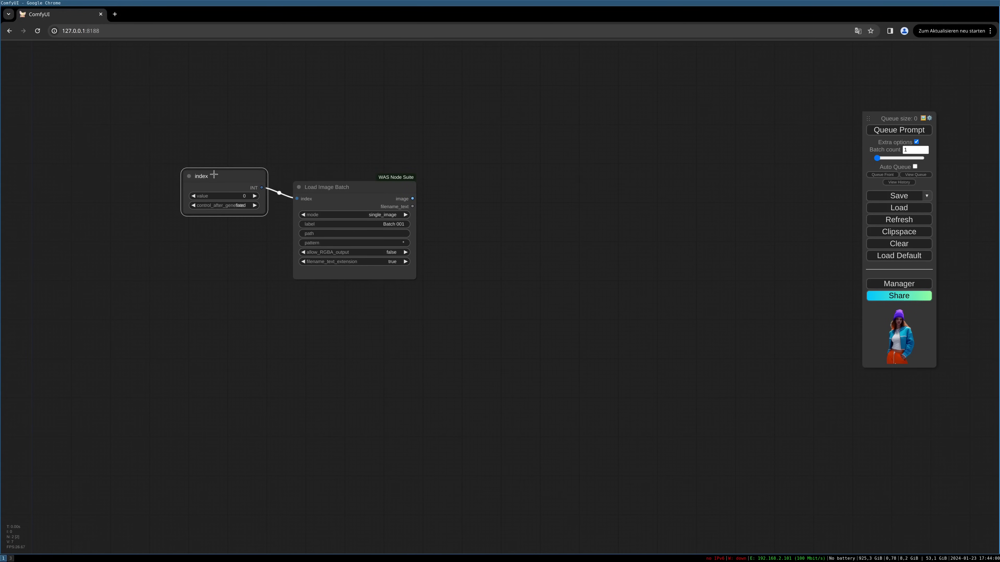
{"action": "left_click_drag", "start_coordinate": [201, 176], "coordinate": [185, 167]}
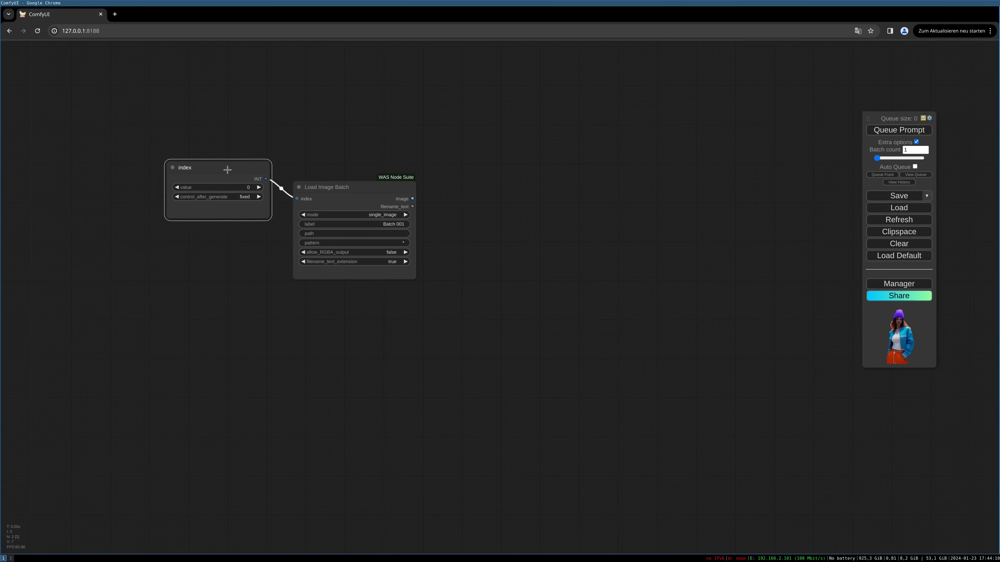
{"action": "left_click_drag", "start_coordinate": [218, 167], "coordinate": [196, 170]}
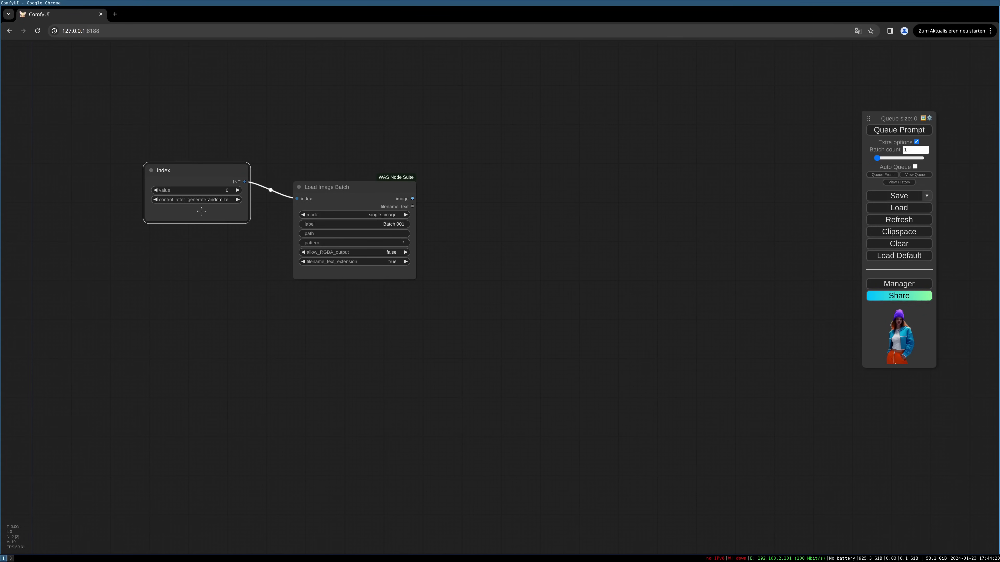
Set the index node's control_after_generate to increment so it counts up each run.
{"action": "left_click", "coordinate": [216, 199]}
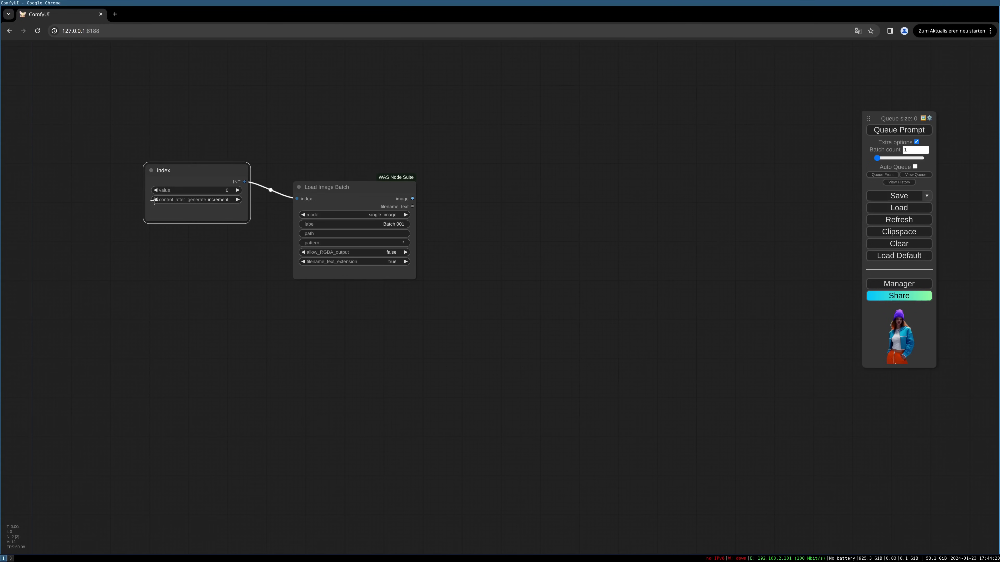
{"action": "left_click_drag", "start_coordinate": [197, 170], "coordinate": [183, 174]}
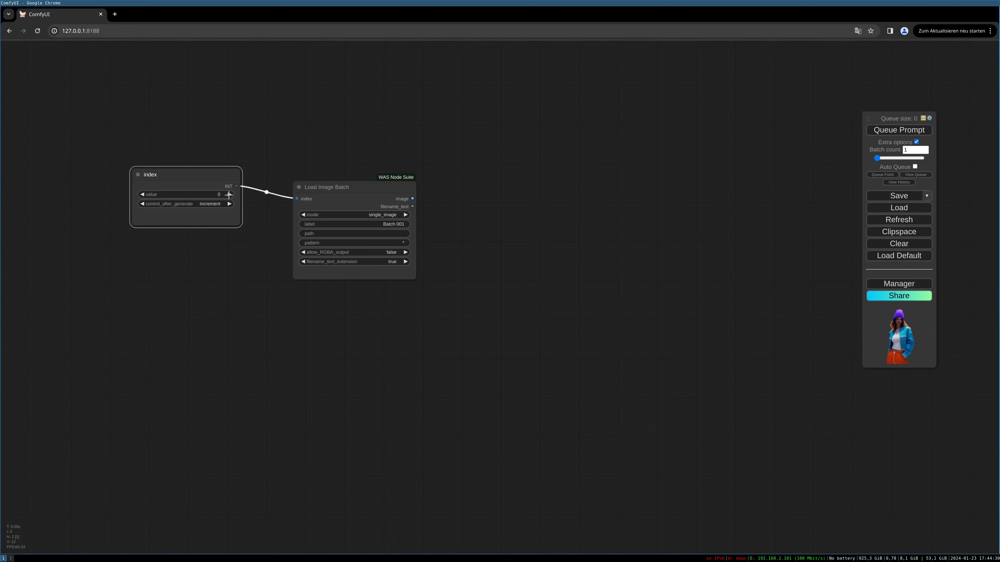
{"action": "left_click", "coordinate": [228, 194]}
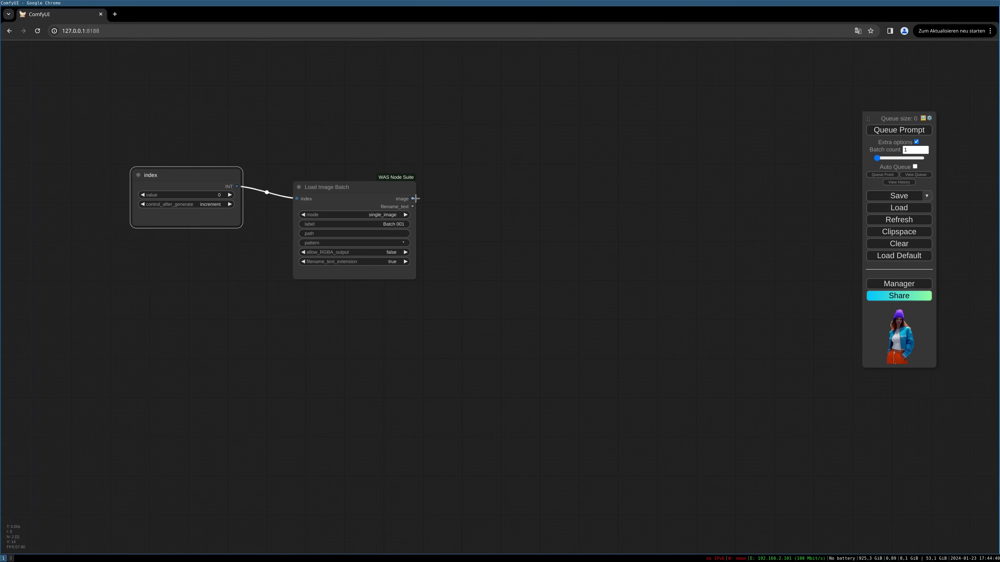
Link the loader's image output to a new Preview Image node.
{"action": "left_click_drag", "start_coordinate": [326, 187], "coordinate": [332, 188]}
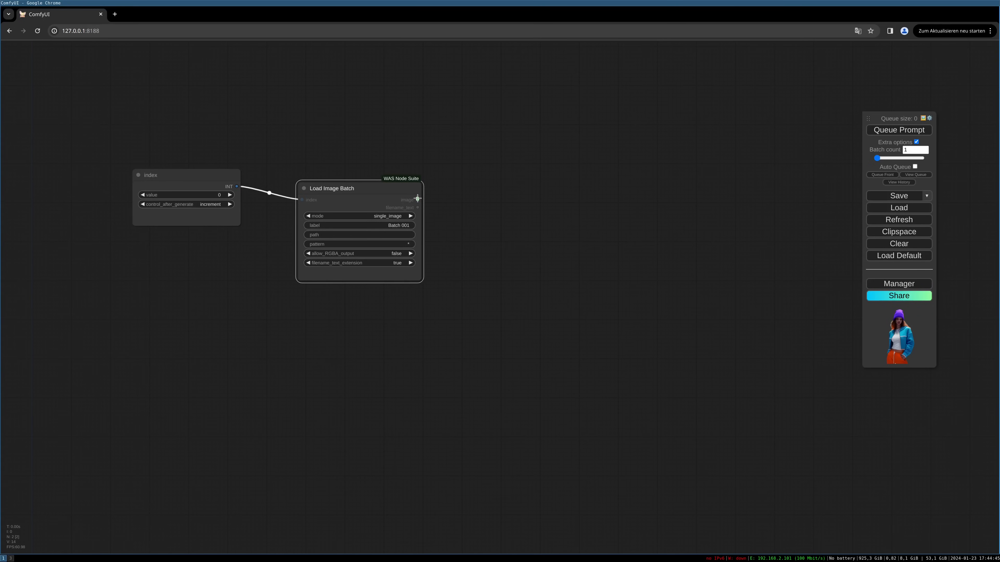
{"action": "left_click", "coordinate": [417, 200]}
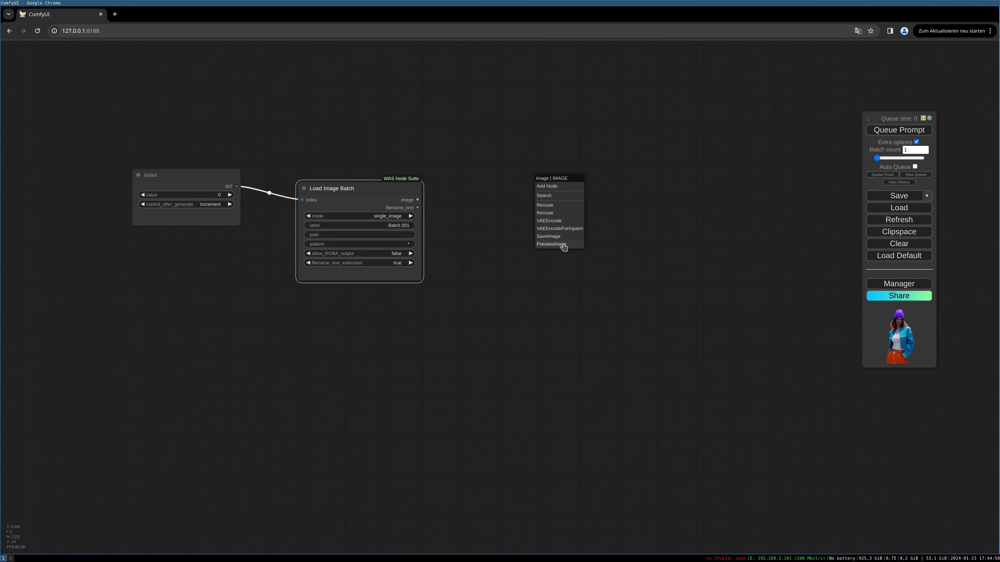
{"action": "left_click", "coordinate": [550, 244]}
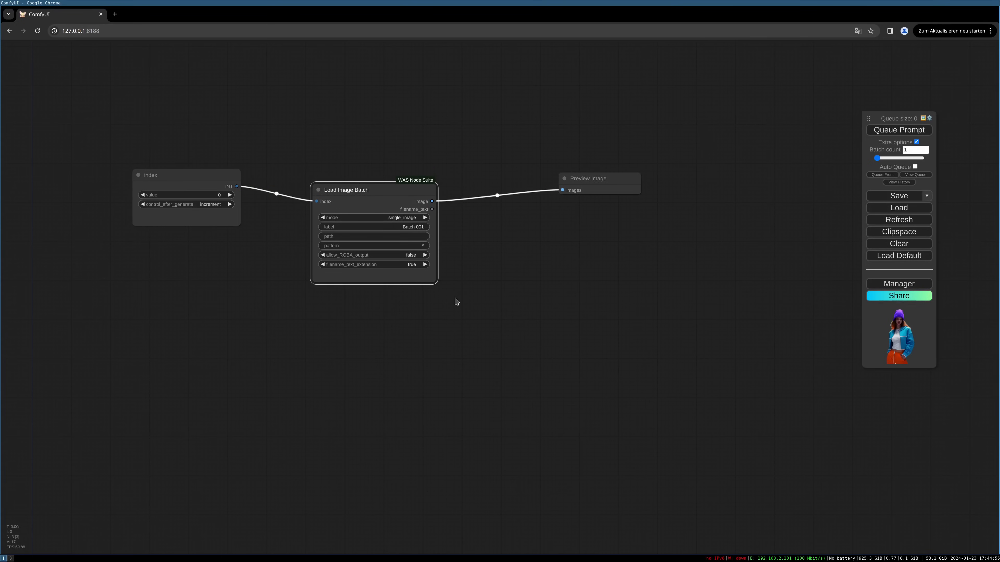
{"action": "mouse_move", "coordinate": [585, 292]}
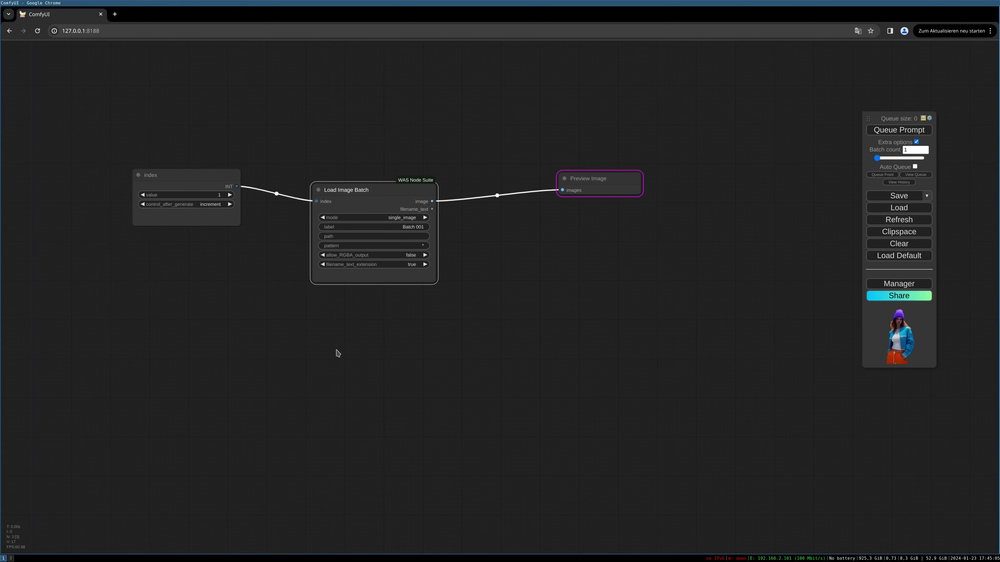
{"action": "mouse_move", "coordinate": [268, 266]}
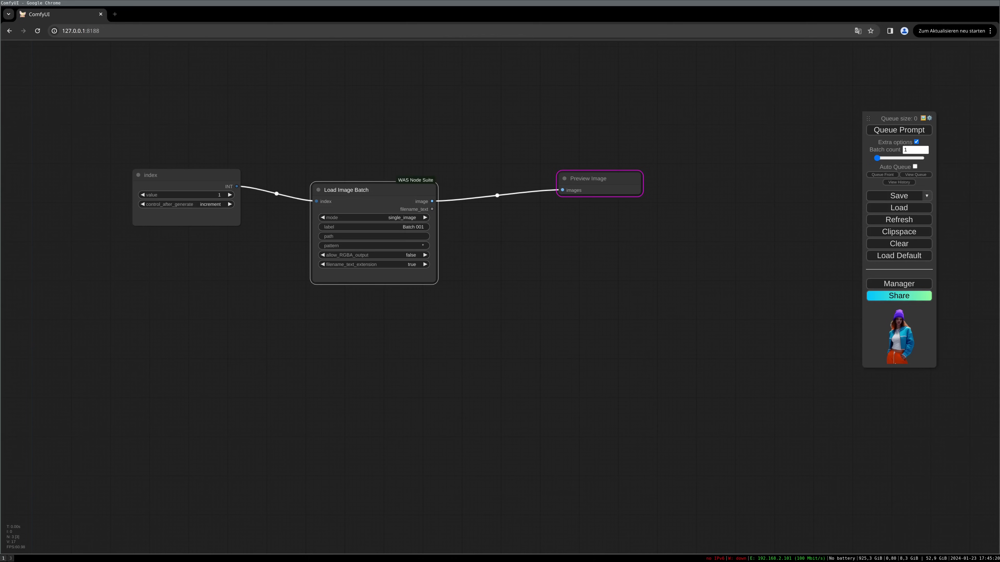
Set the batch folder path and queue the workflow twice so successive photos appear in the preview.
{"action": "left_click", "coordinate": [373, 236]}
{"action": "type", "text": "/home/mirukiy/comfyui/ComfyUI/o"}
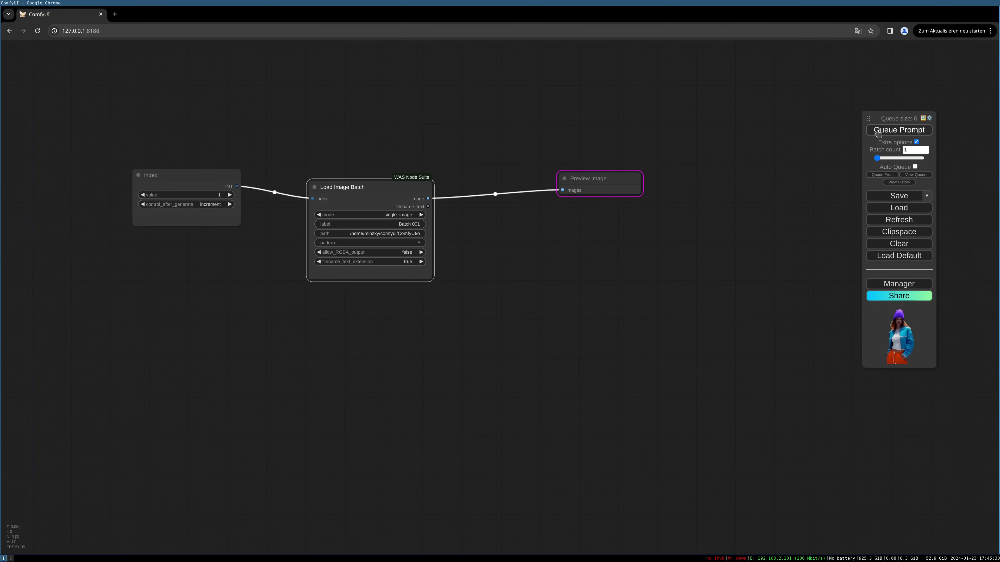
{"action": "left_click", "coordinate": [898, 130]}
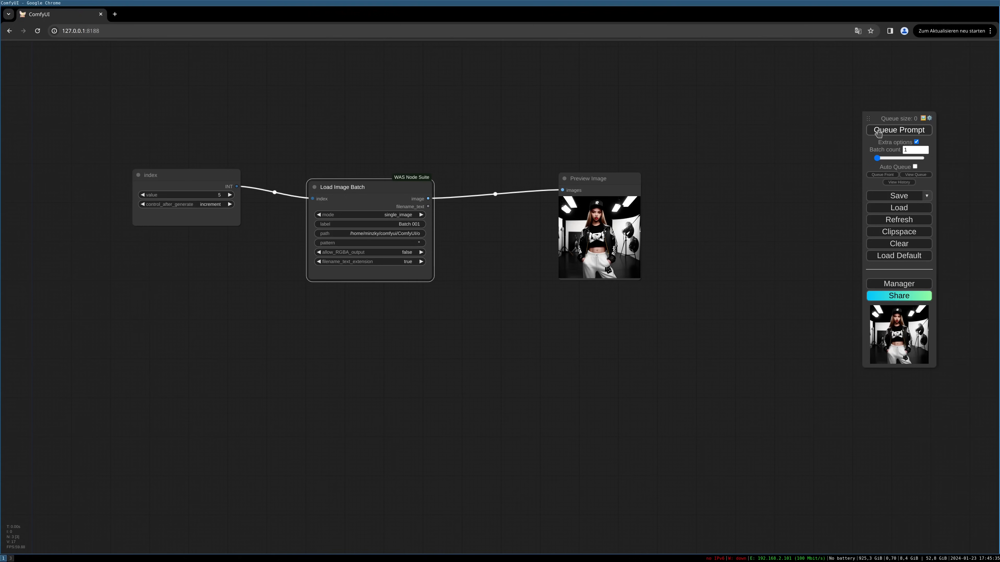
{"action": "left_click", "coordinate": [898, 131]}
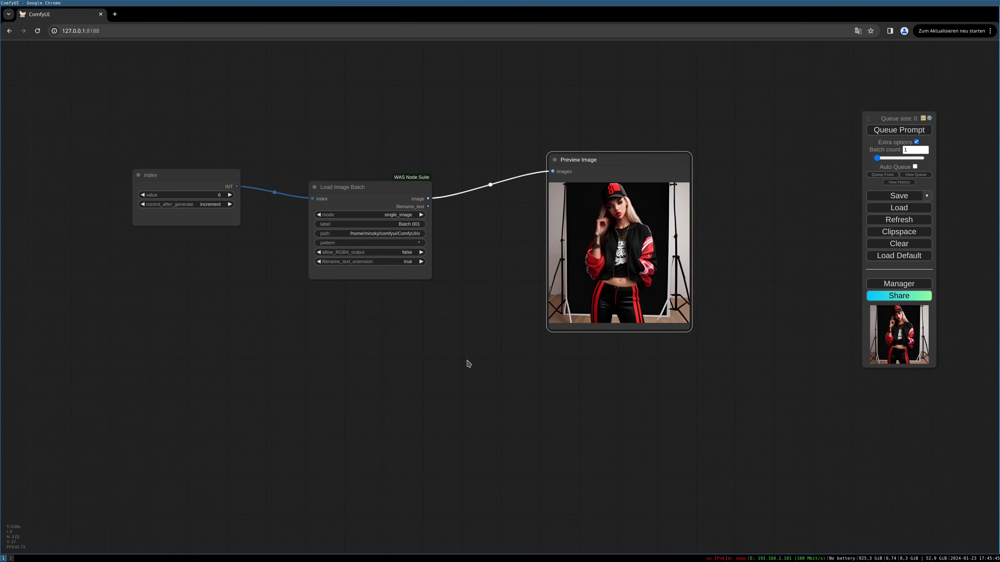
{"action": "mouse_move", "coordinate": [435, 286]}
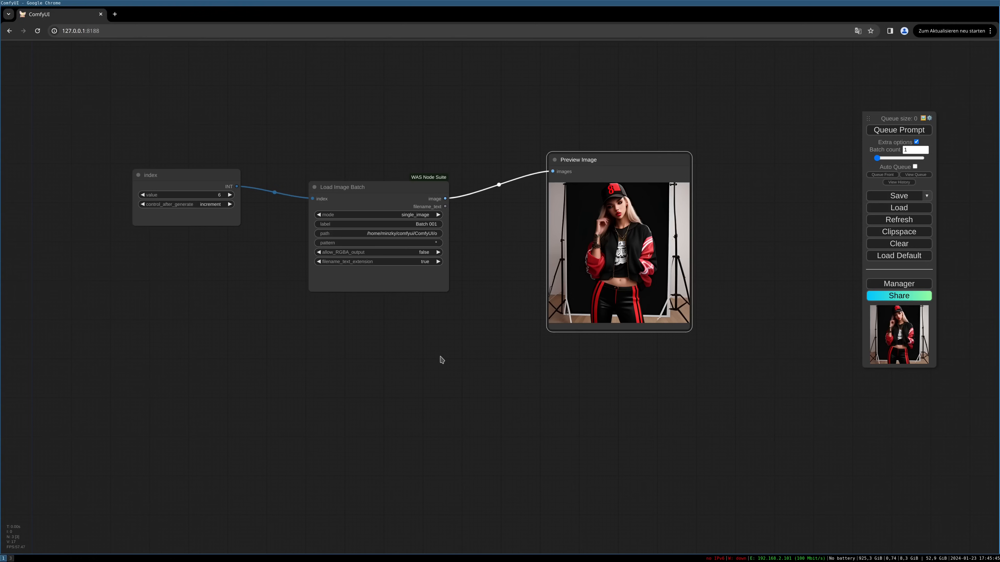
{"action": "mouse_move", "coordinate": [279, 208]}
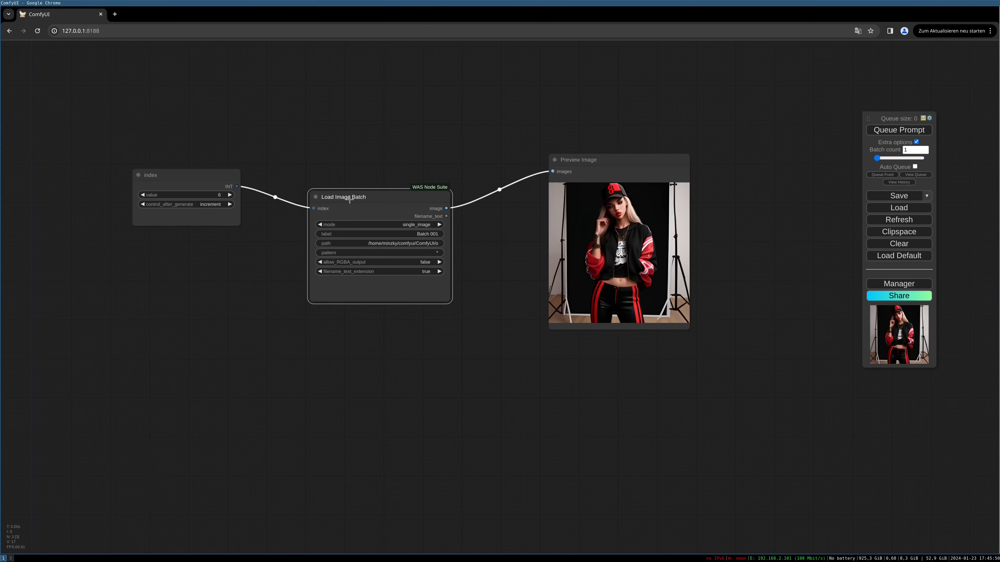
{"action": "left_click_drag", "start_coordinate": [343, 196], "coordinate": [319, 202]}
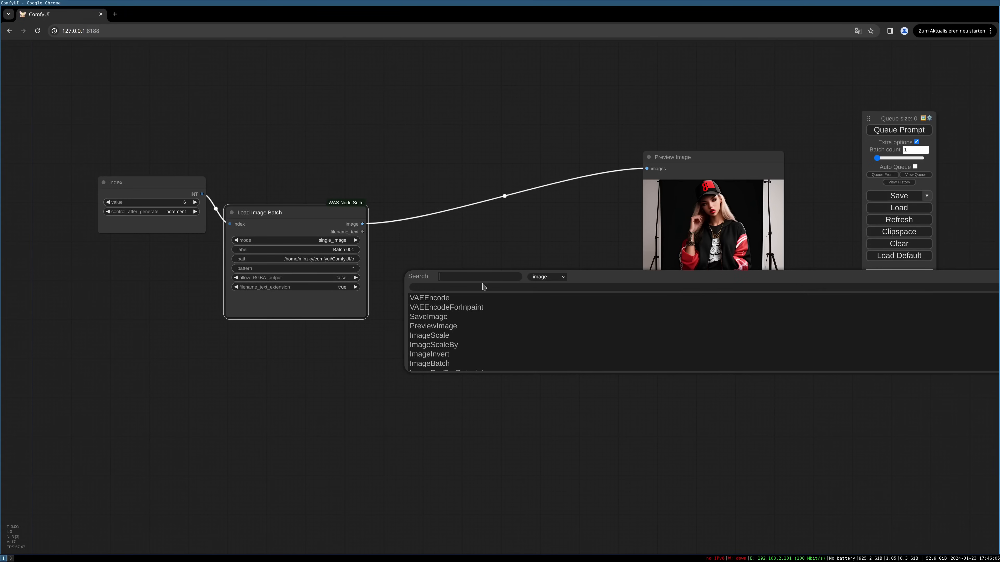
Search 'rembg' and insert an Image Rembg (Remove Background) node between loader and preview.
{"action": "type", "text": "rembg"}
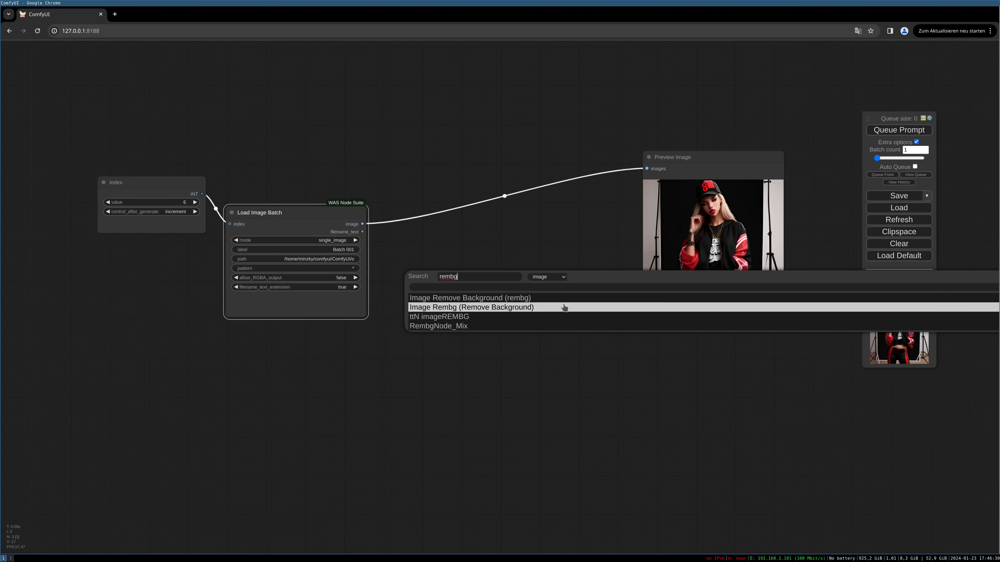
{"action": "mouse_move", "coordinate": [561, 298]}
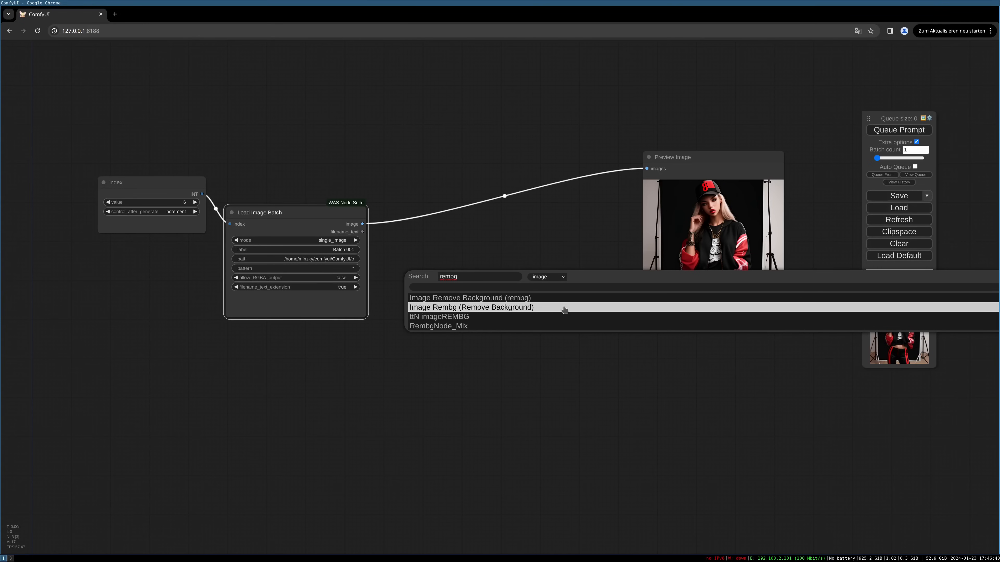
{"action": "left_click", "coordinate": [471, 307]}
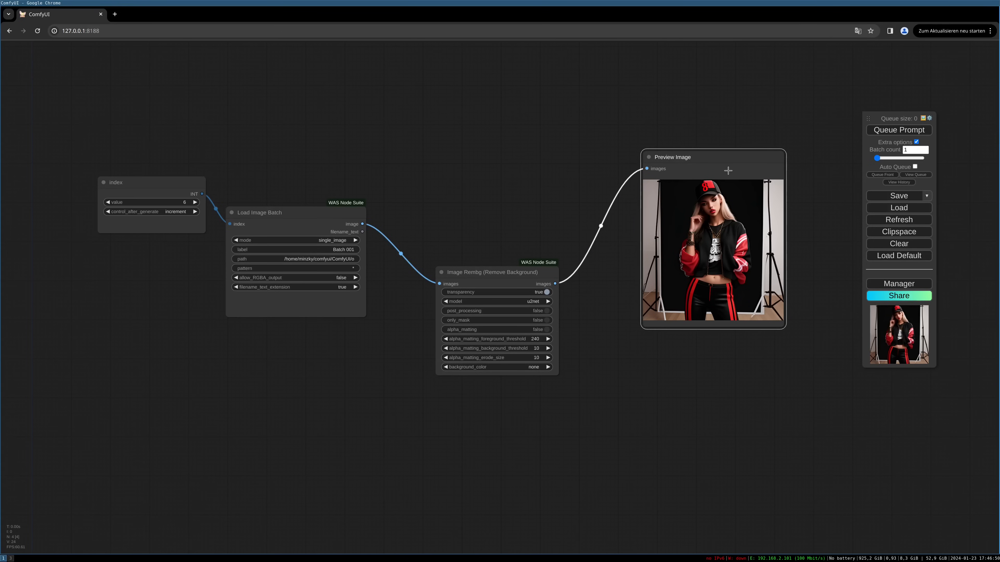
{"action": "mouse_move", "coordinate": [529, 262]}
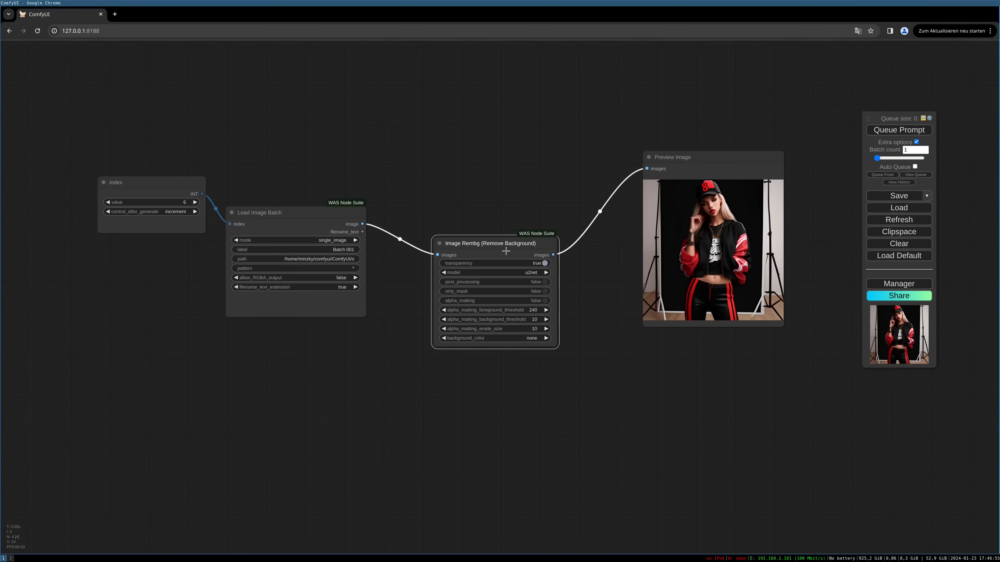
{"action": "mouse_move", "coordinate": [508, 273]}
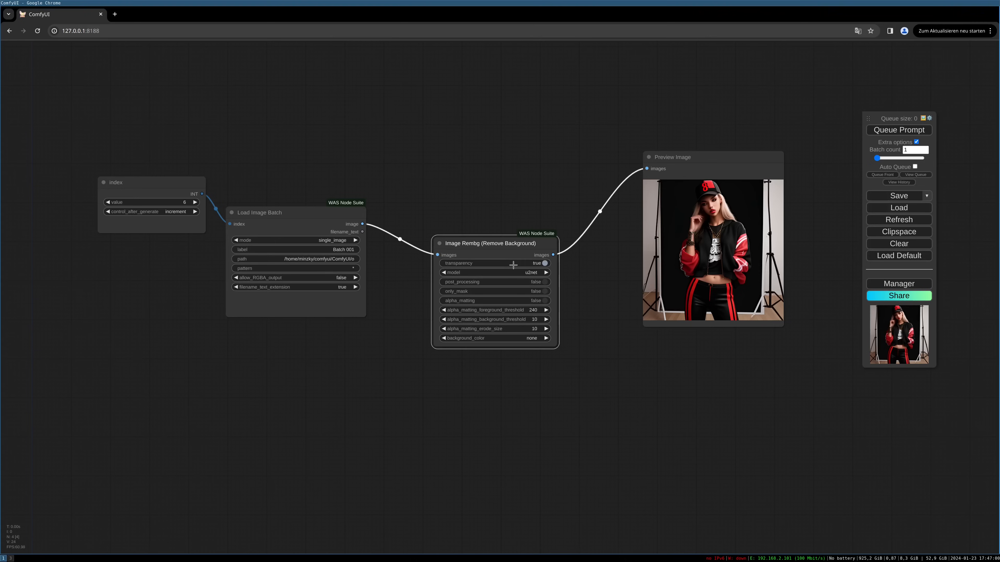
Choose the isnet-general-use model with post_processing and alpha_matting set to true.
{"action": "left_click", "coordinate": [494, 272]}
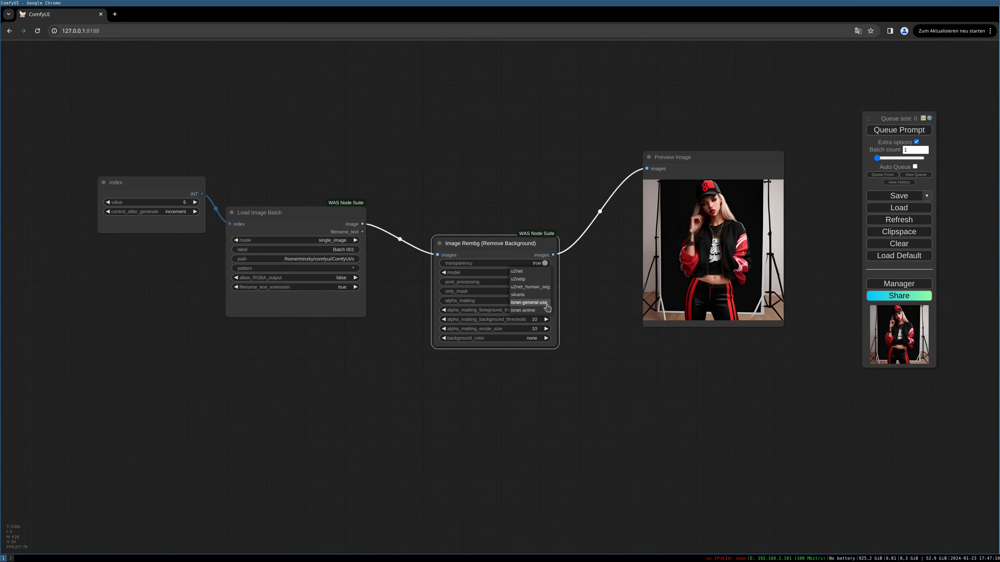
{"action": "left_click", "coordinate": [530, 302]}
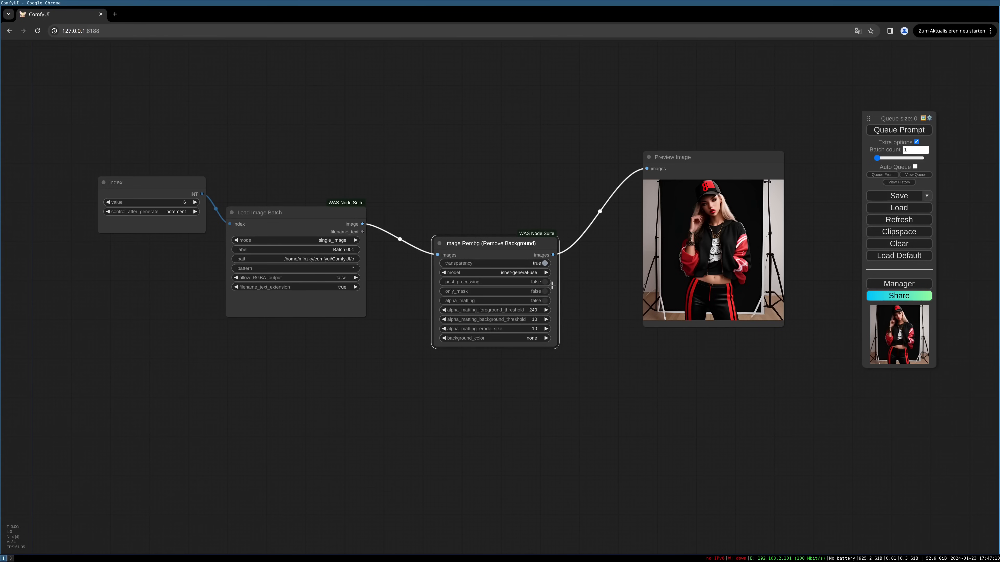
{"action": "left_click", "coordinate": [534, 282]}
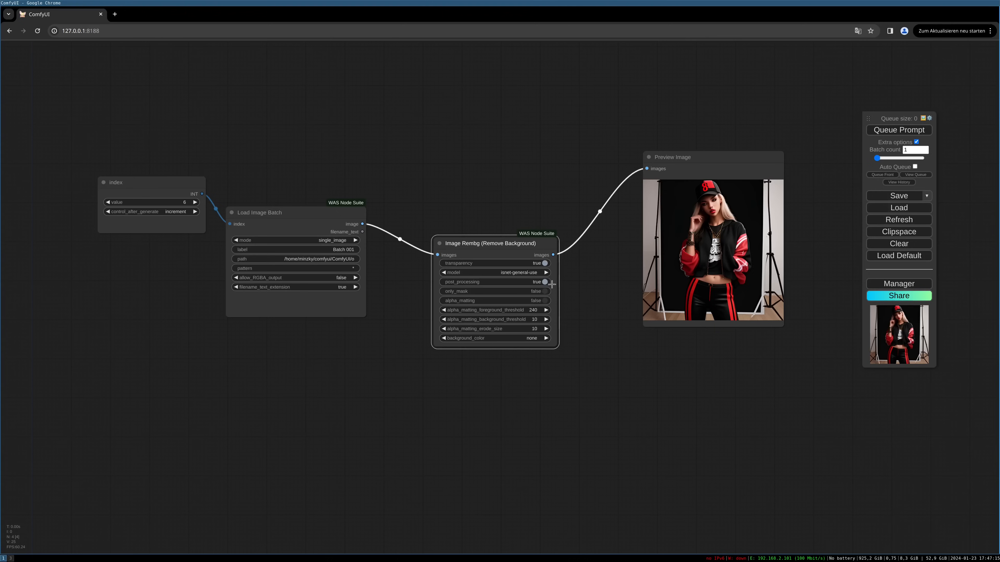
{"action": "left_click", "coordinate": [543, 301]}
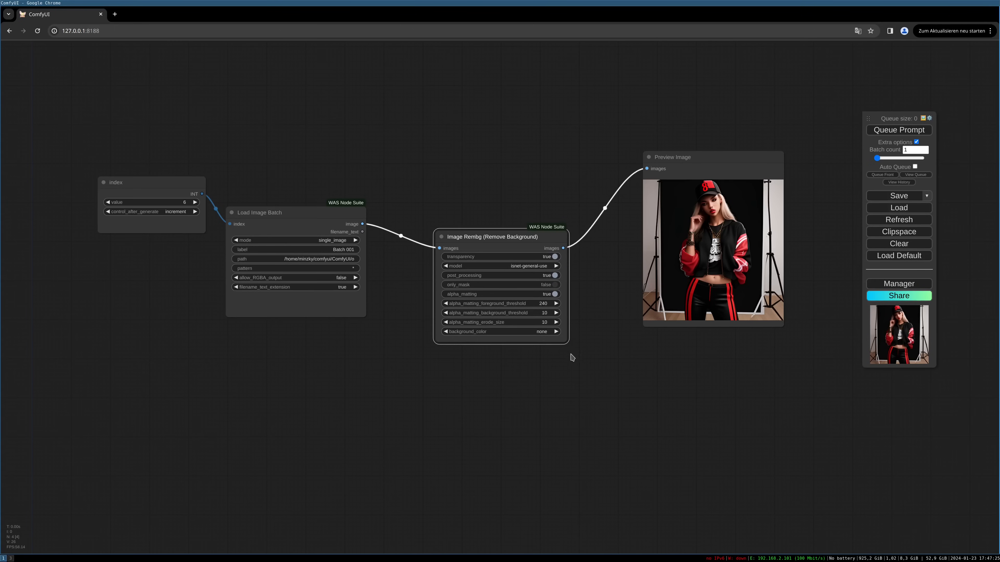
{"action": "mouse_move", "coordinate": [598, 360]}
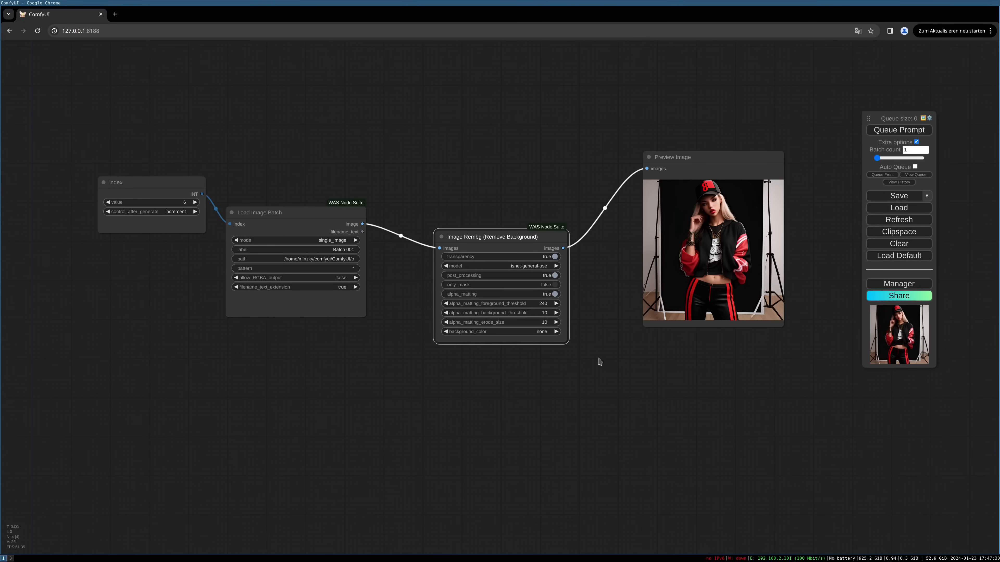
{"action": "mouse_move", "coordinate": [213, 135]}
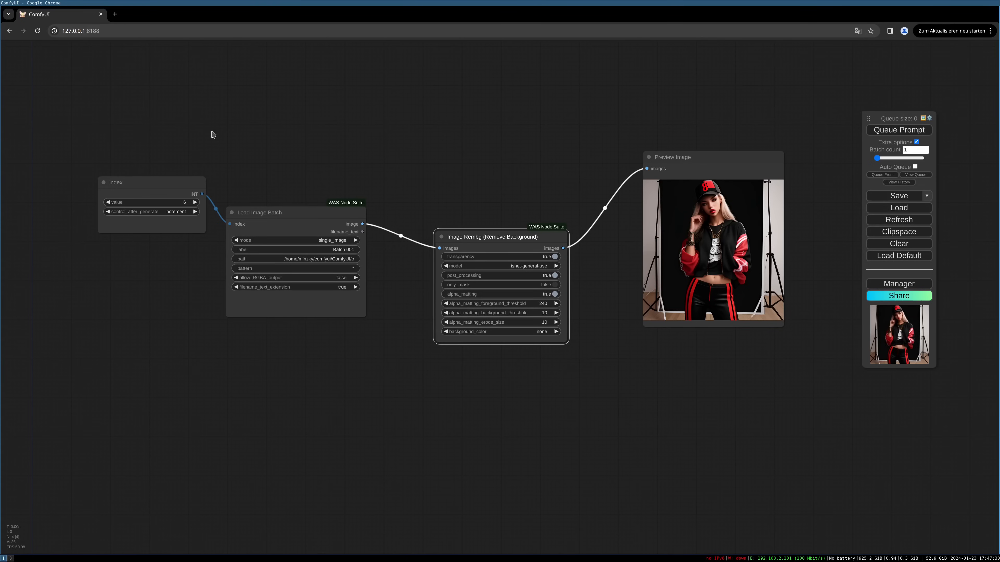
{"action": "mouse_move", "coordinate": [176, 208]}
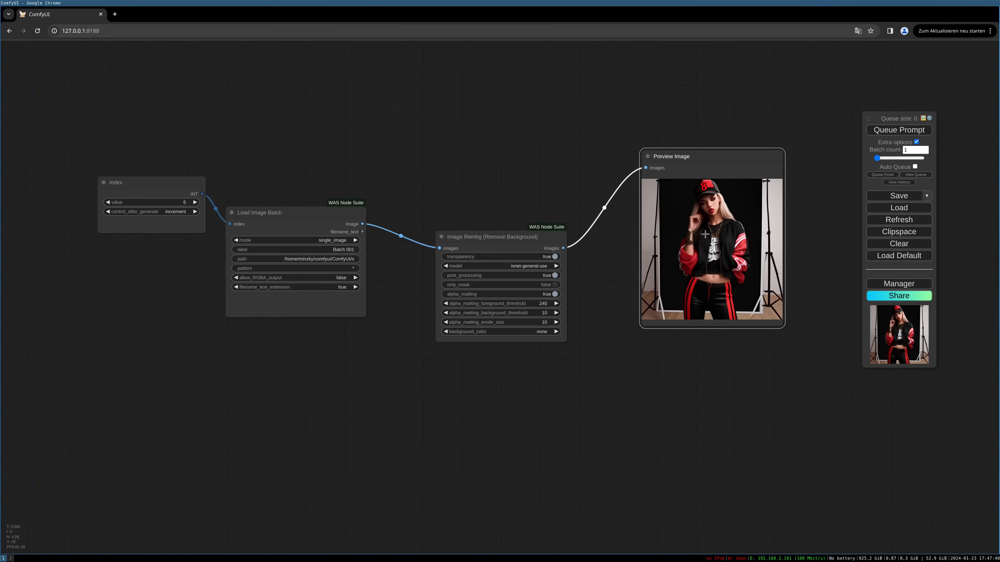
{"action": "mouse_move", "coordinate": [754, 241]}
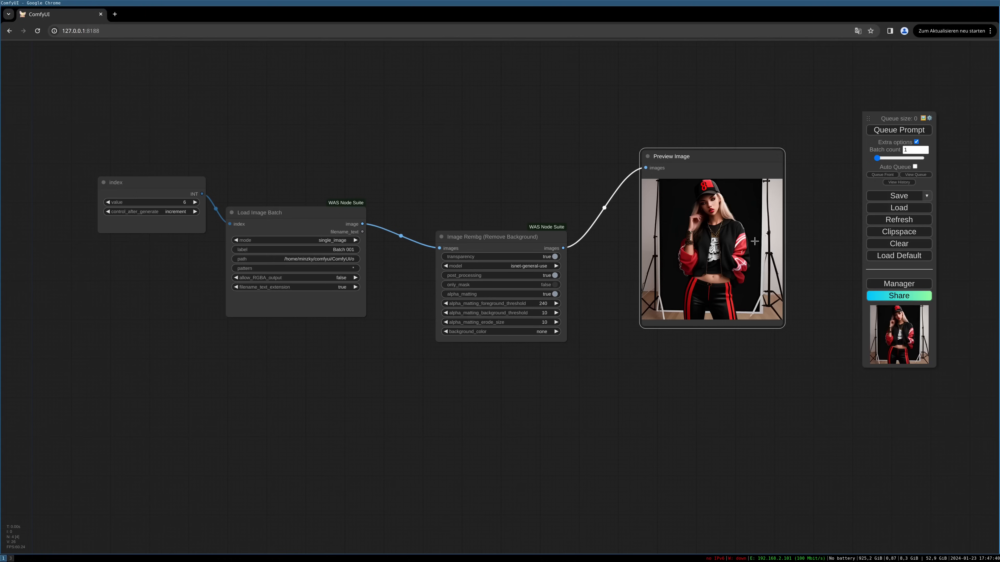
Queue the workflow three times so successive background-free cutouts appear, index reaching 9.
{"action": "left_click", "coordinate": [898, 130]}
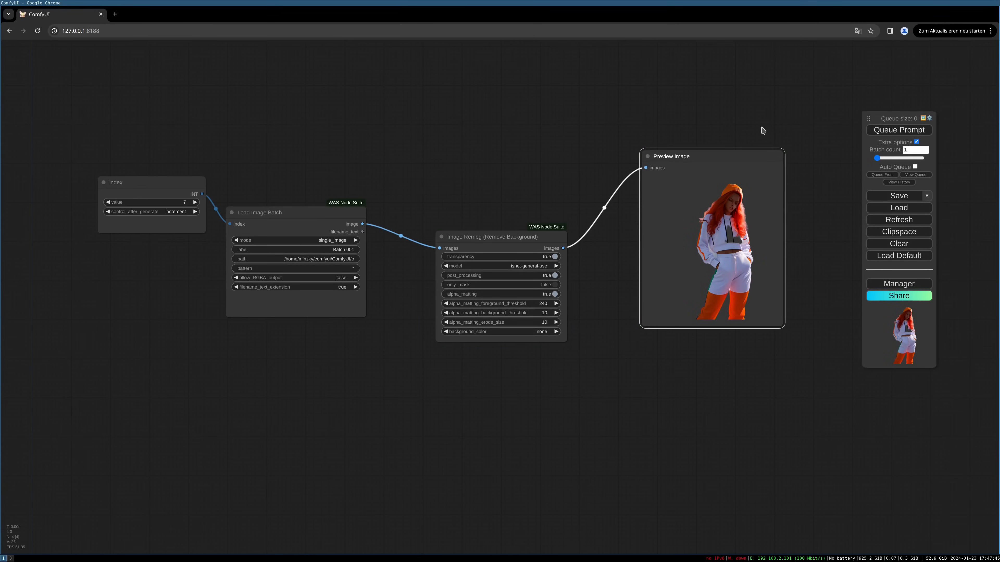
{"action": "left_click", "coordinate": [897, 130]}
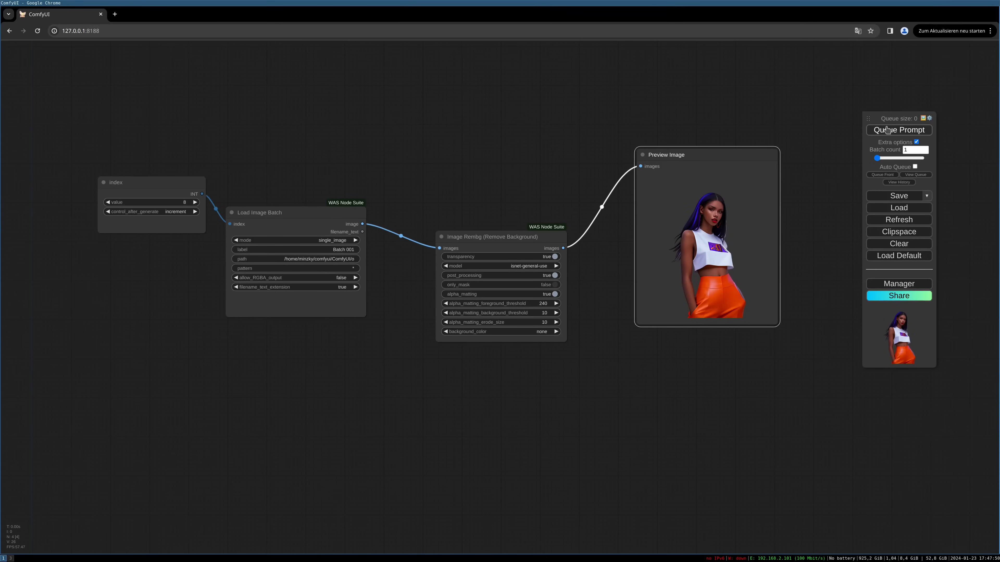
{"action": "left_click", "coordinate": [898, 130]}
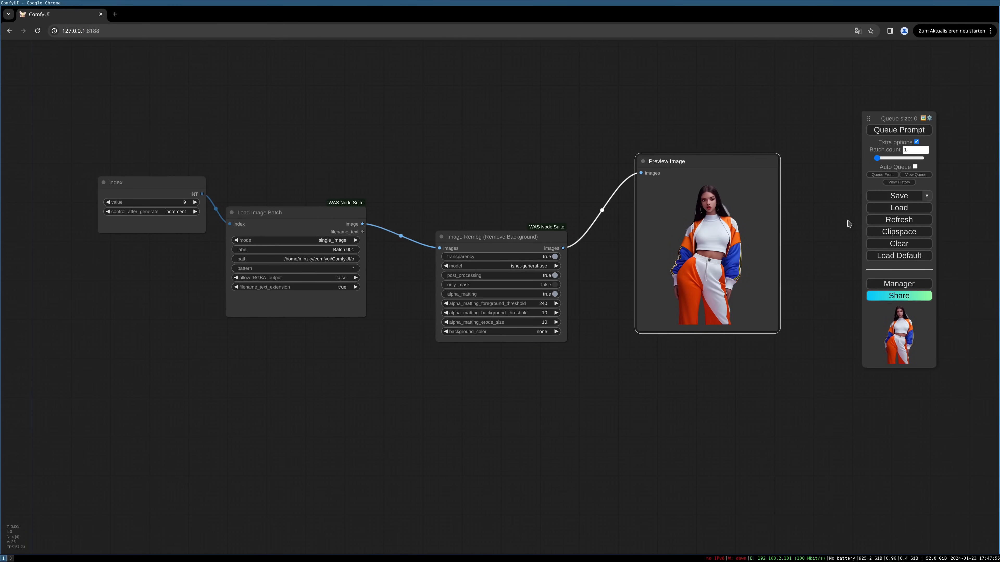
{"action": "mouse_move", "coordinate": [709, 391]}
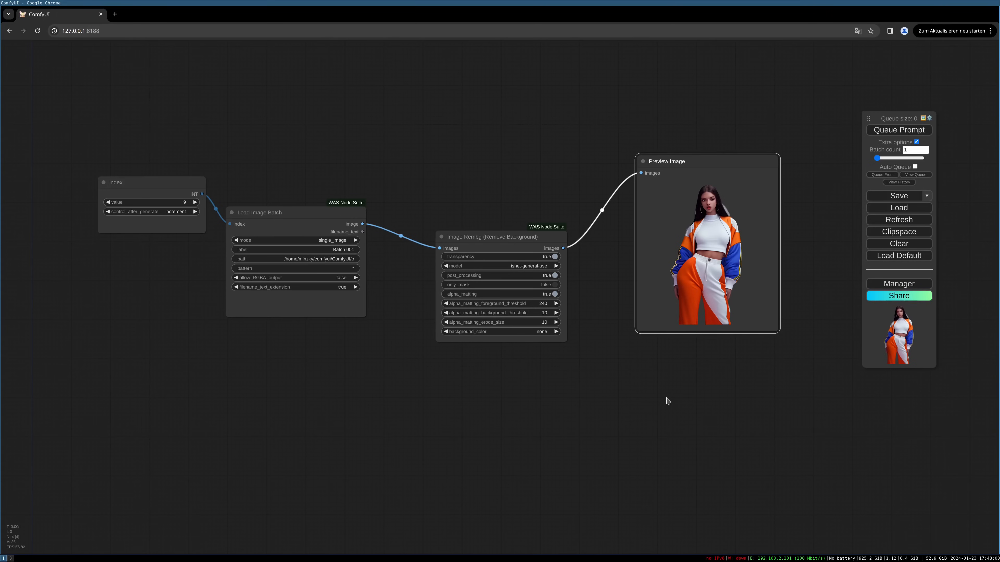
{"action": "mouse_move", "coordinate": [531, 235]}
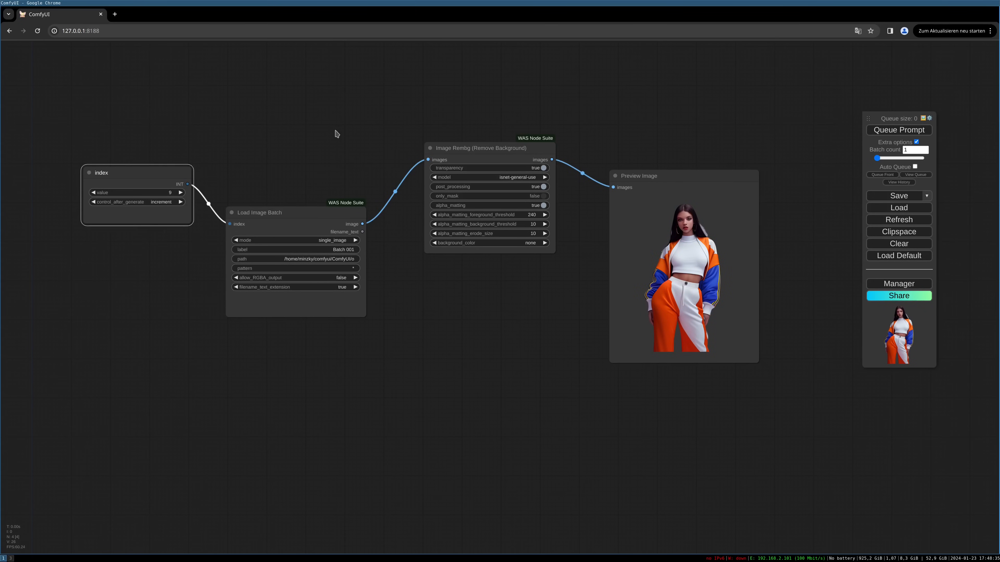
Move the Image Rembg and Preview Image nodes higher on the canvas.
{"action": "left_click_drag", "start_coordinate": [478, 148], "coordinate": [494, 153]}
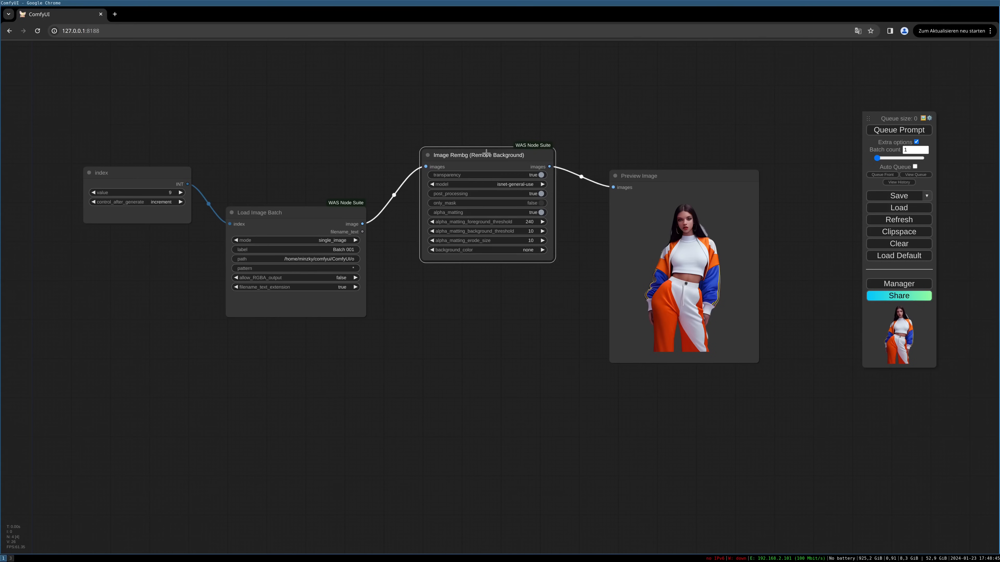
{"action": "mouse_move", "coordinate": [633, 153]}
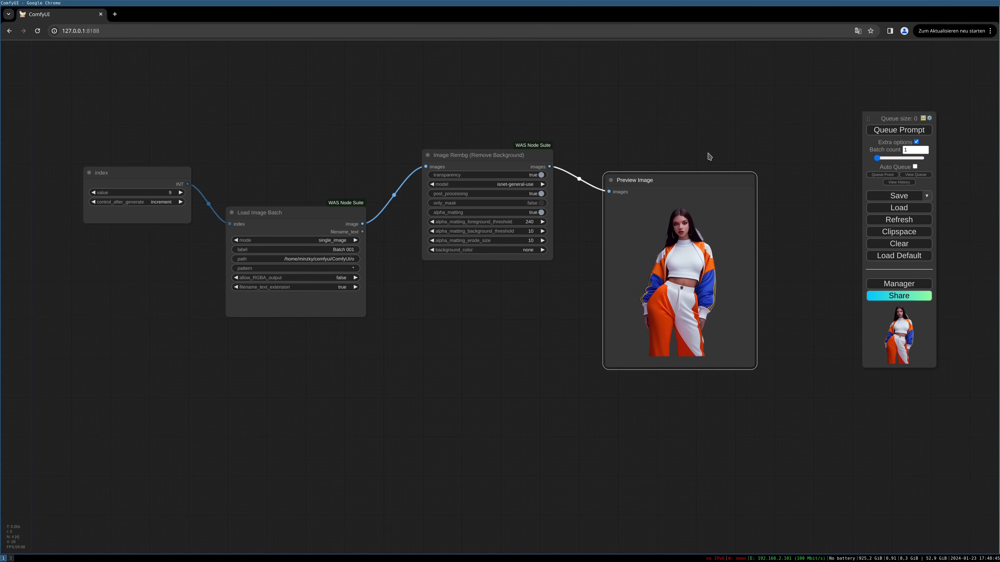
{"action": "left_click_drag", "start_coordinate": [550, 167], "coordinate": [596, 336]}
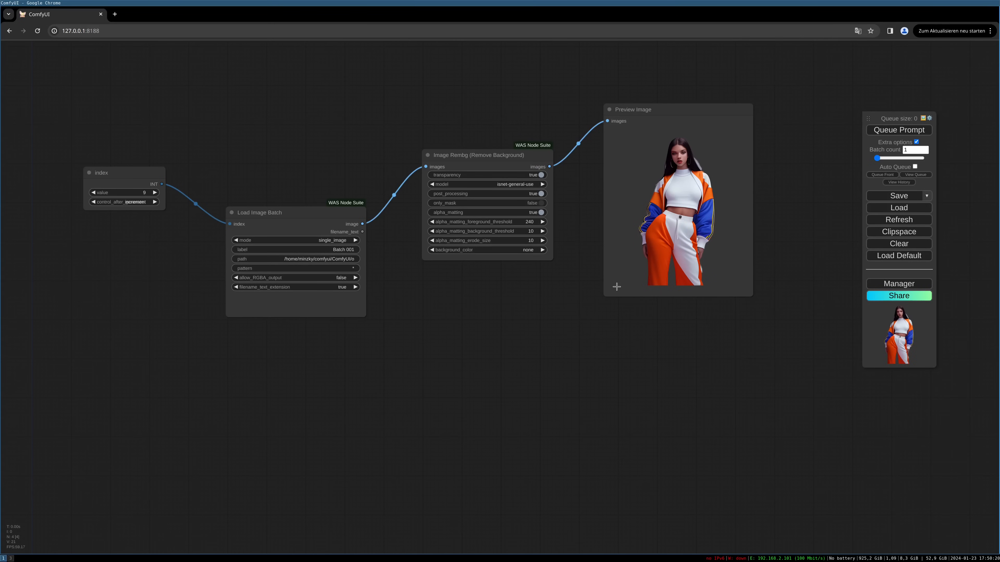
Add a WAS Suite Image Save node fed by the Image Rembg output alongside the preview.
{"action": "left_click", "coordinate": [615, 287]}
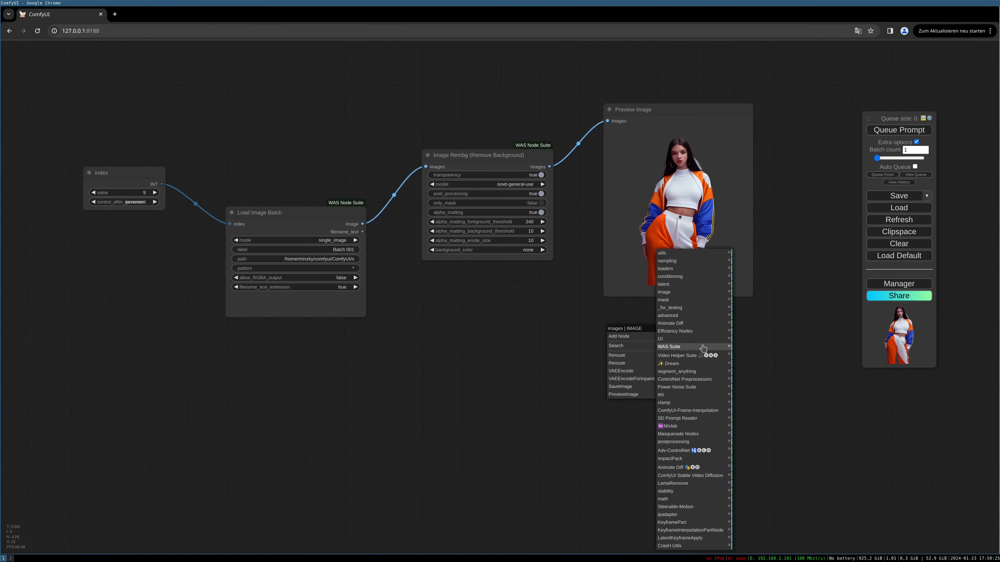
{"action": "mouse_move", "coordinate": [692, 346]}
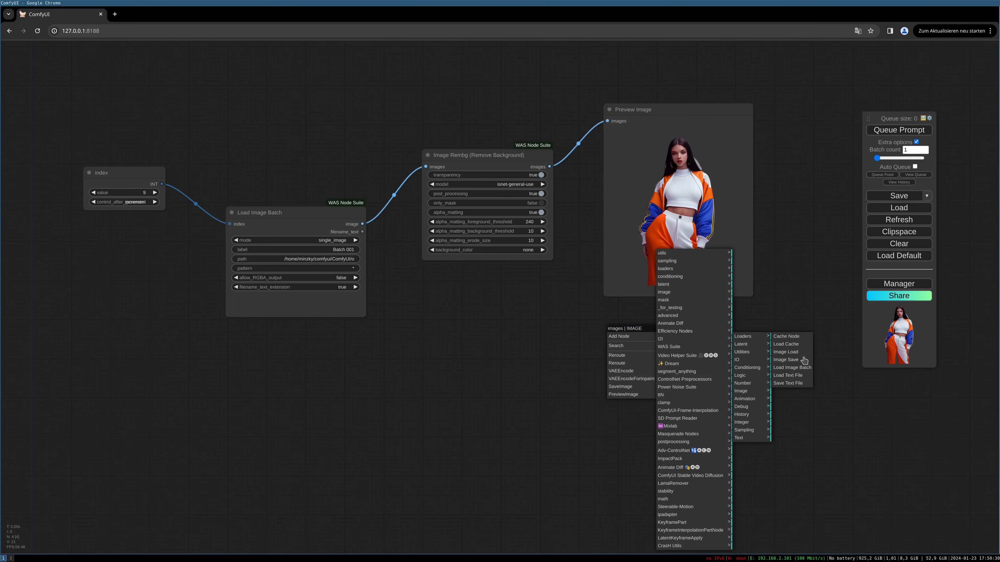
{"action": "mouse_move", "coordinate": [785, 359]}
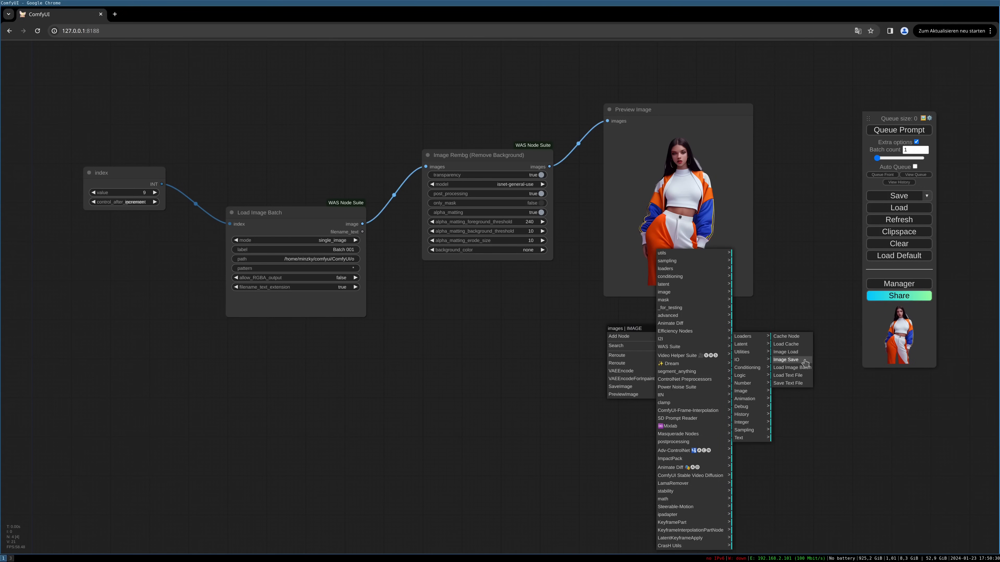
{"action": "left_click", "coordinate": [786, 360]}
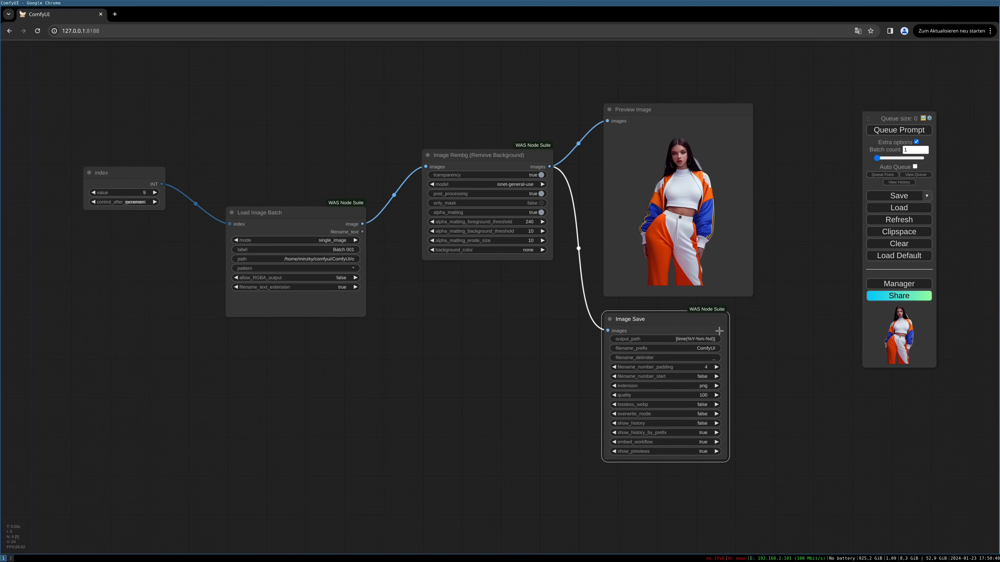
{"action": "mouse_move", "coordinate": [651, 334]}
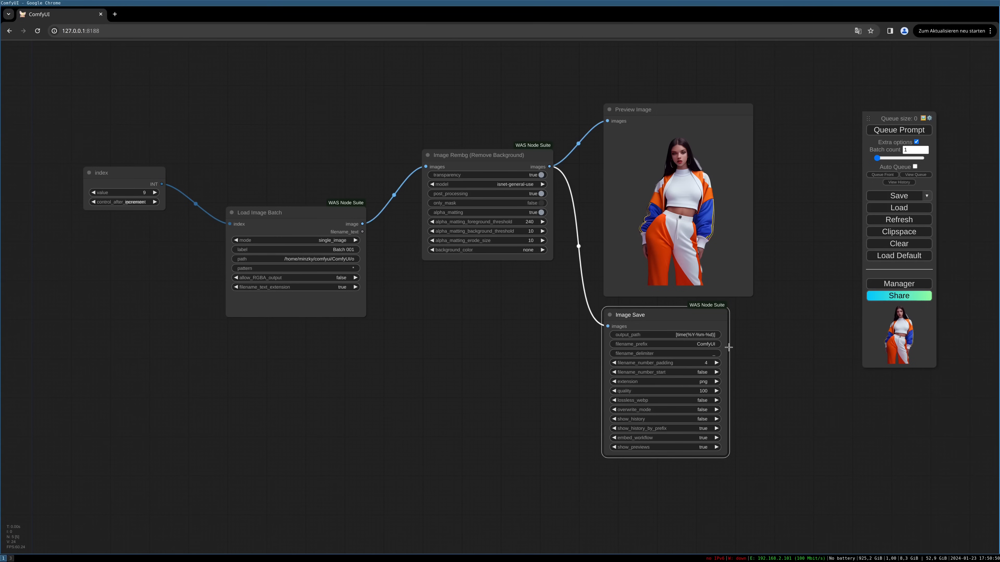
{"action": "mouse_move", "coordinate": [724, 353]}
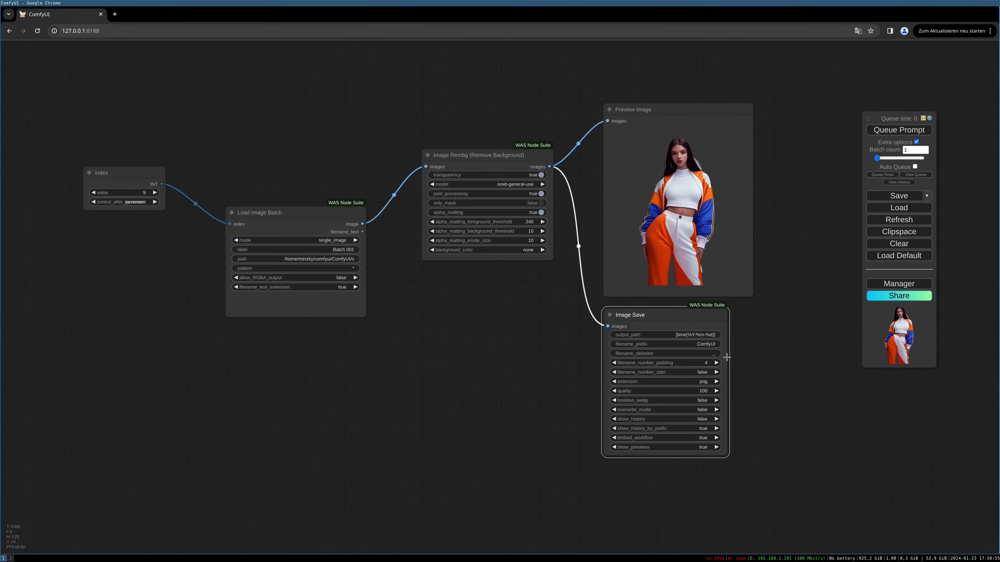
{"action": "mouse_move", "coordinate": [725, 298]}
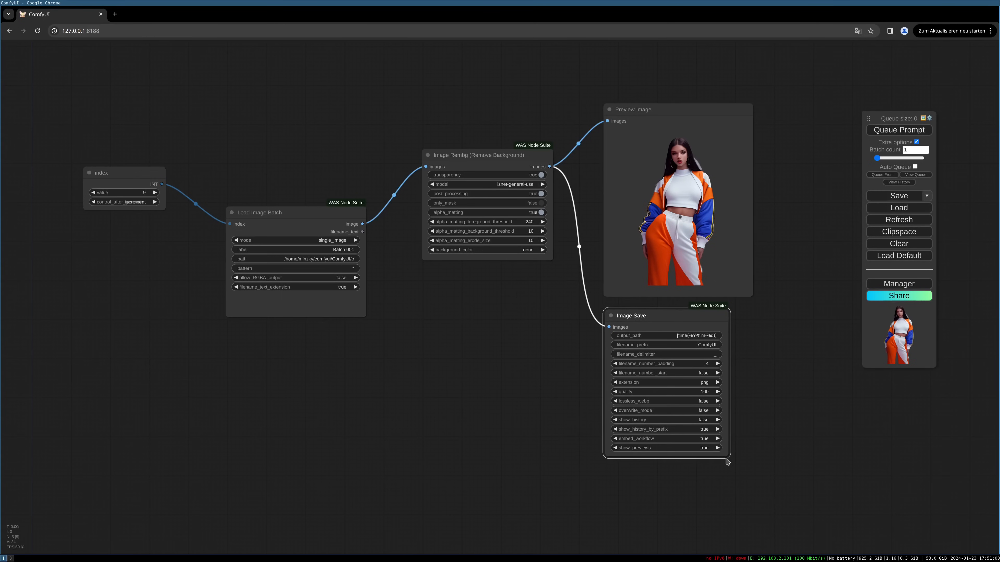
Widen the Image Save node and reset the index node's starting value to 0.
{"action": "left_click_drag", "start_coordinate": [727, 461], "coordinate": [745, 467]}
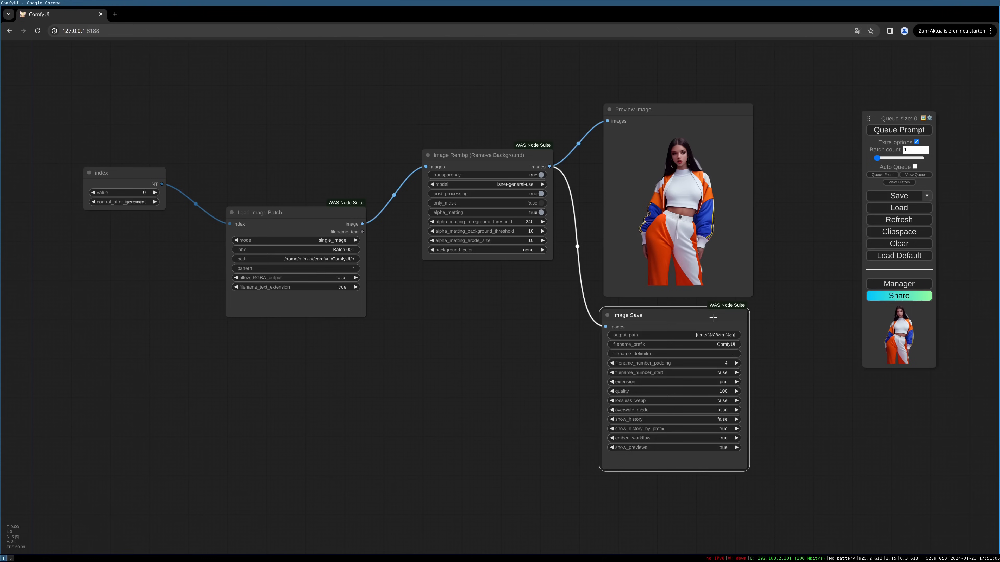
{"action": "mouse_move", "coordinate": [198, 219]}
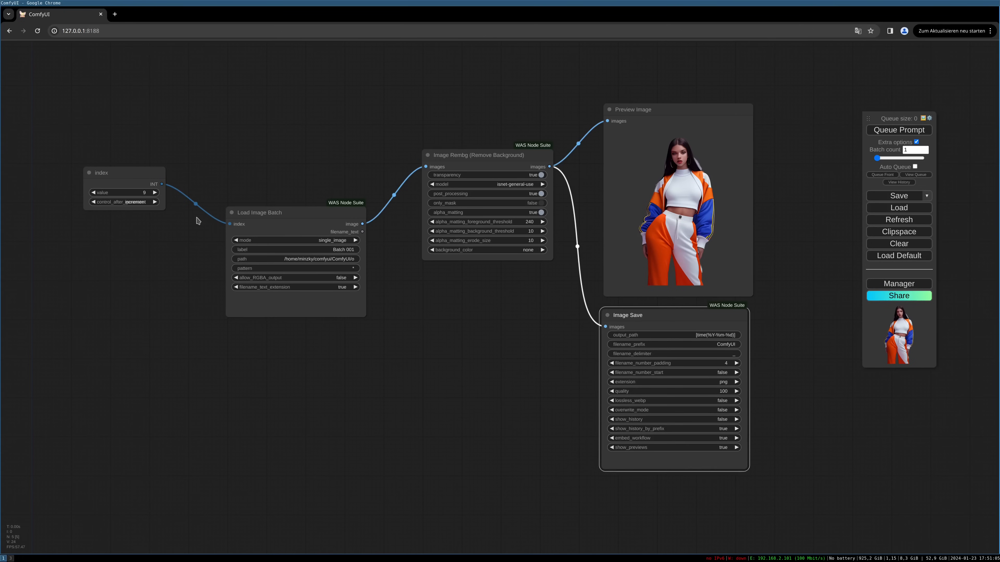
{"action": "double_click", "coordinate": [124, 193]}
{"action": "type", "text": "0"}
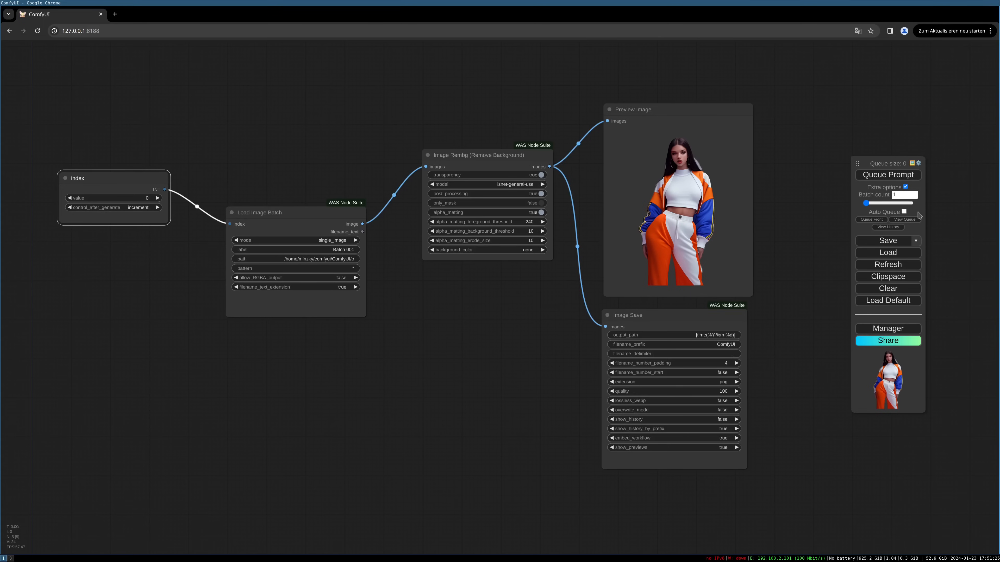
Enable Auto Queue and reposition the Load Image Batch node level with the Image Rembg node.
{"action": "left_click", "coordinate": [904, 212]}
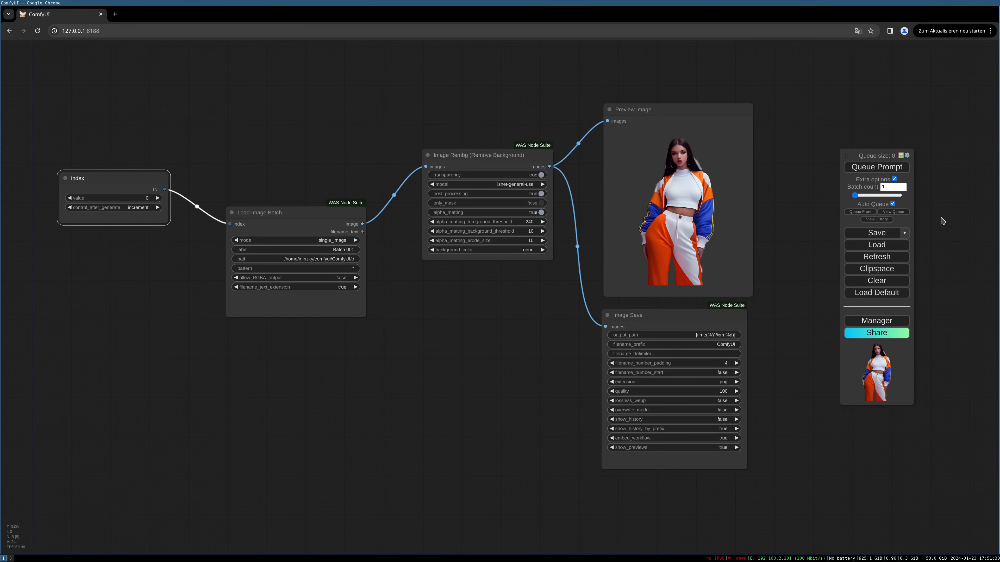
{"action": "mouse_move", "coordinate": [823, 83]}
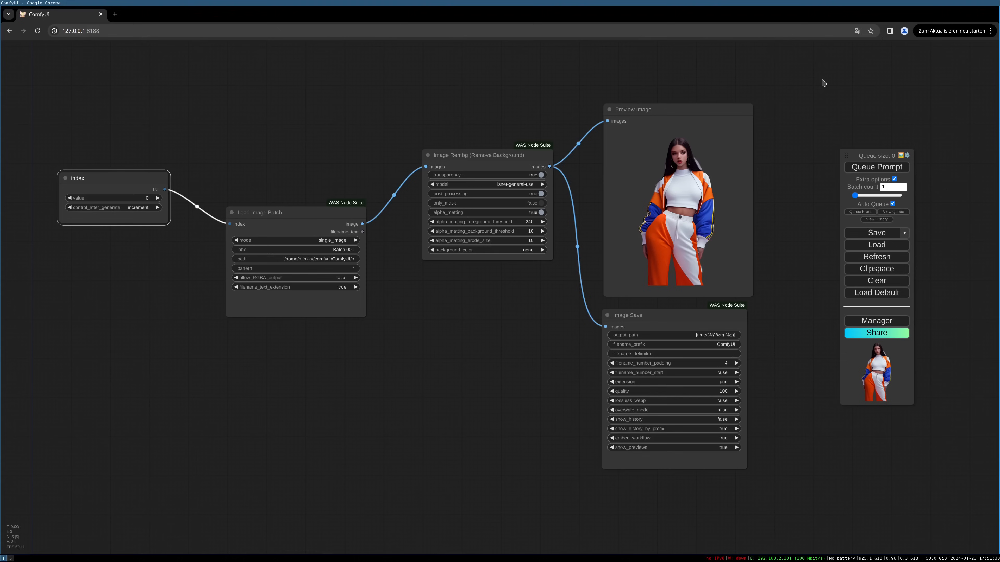
{"action": "mouse_move", "coordinate": [397, 78]}
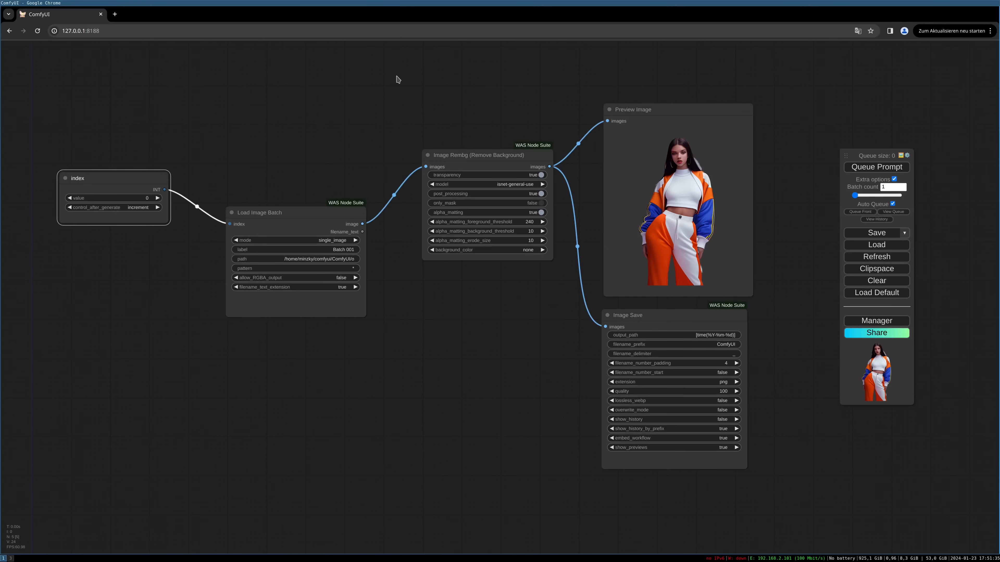
{"action": "mouse_move", "coordinate": [233, 158]}
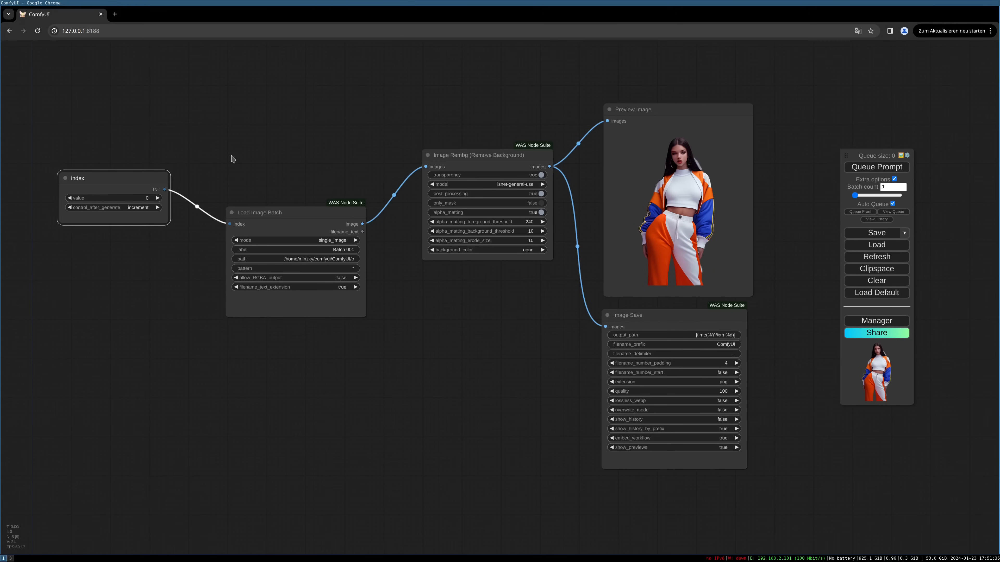
{"action": "left_click_drag", "start_coordinate": [260, 212], "coordinate": [267, 196]}
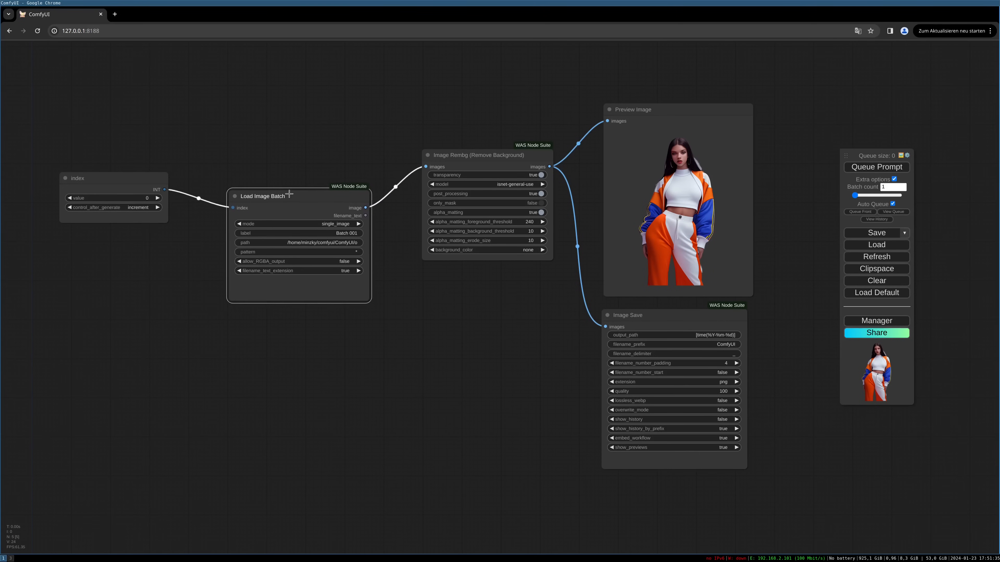
{"action": "left_click_drag", "start_coordinate": [265, 195], "coordinate": [256, 151]}
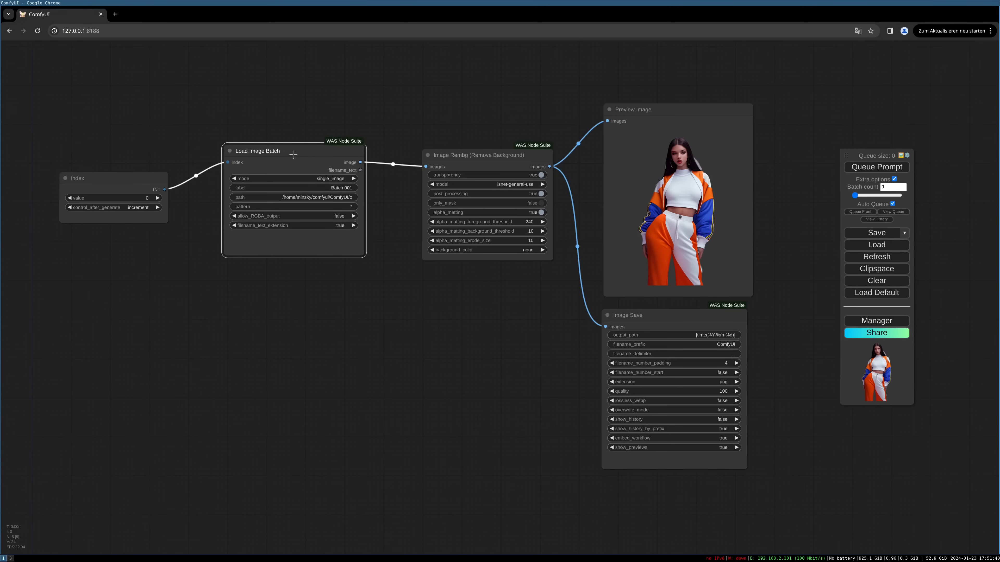
{"action": "mouse_move", "coordinate": [340, 321]}
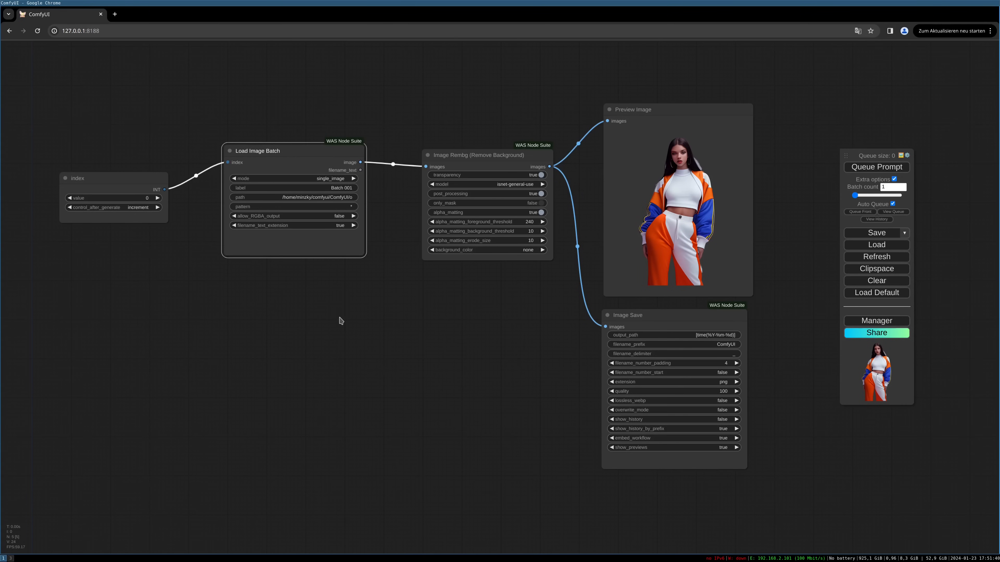
{"action": "mouse_move", "coordinate": [301, 157]}
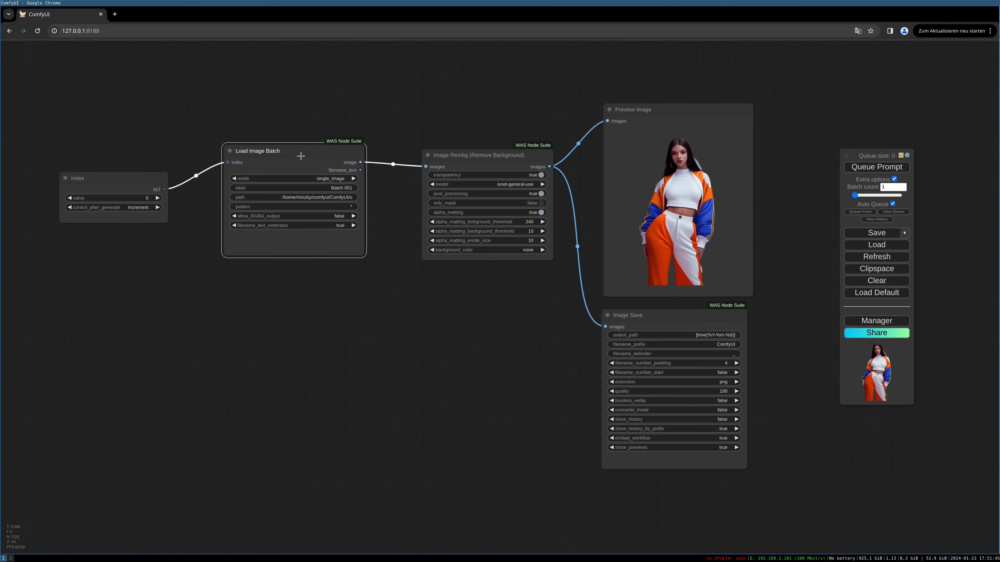
{"action": "left_click_drag", "start_coordinate": [300, 151], "coordinate": [300, 138]}
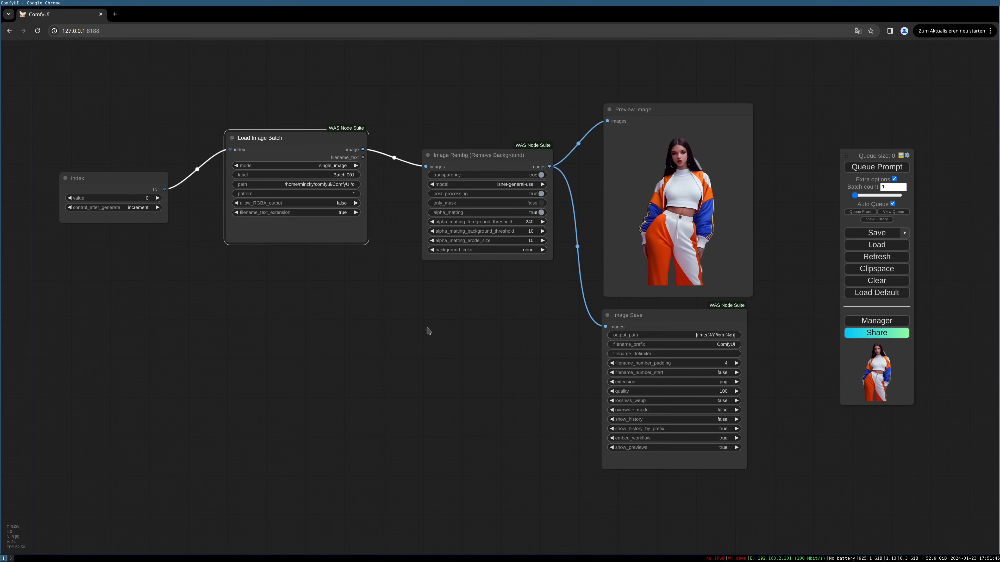
{"action": "mouse_move", "coordinate": [357, 294]}
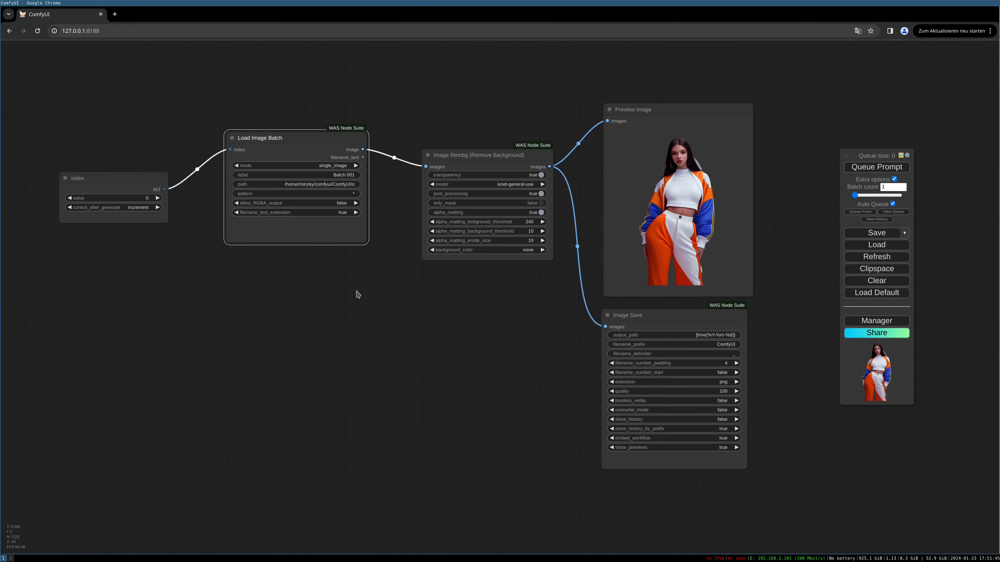
{"action": "left_click_drag", "start_coordinate": [260, 138], "coordinate": [257, 215]}
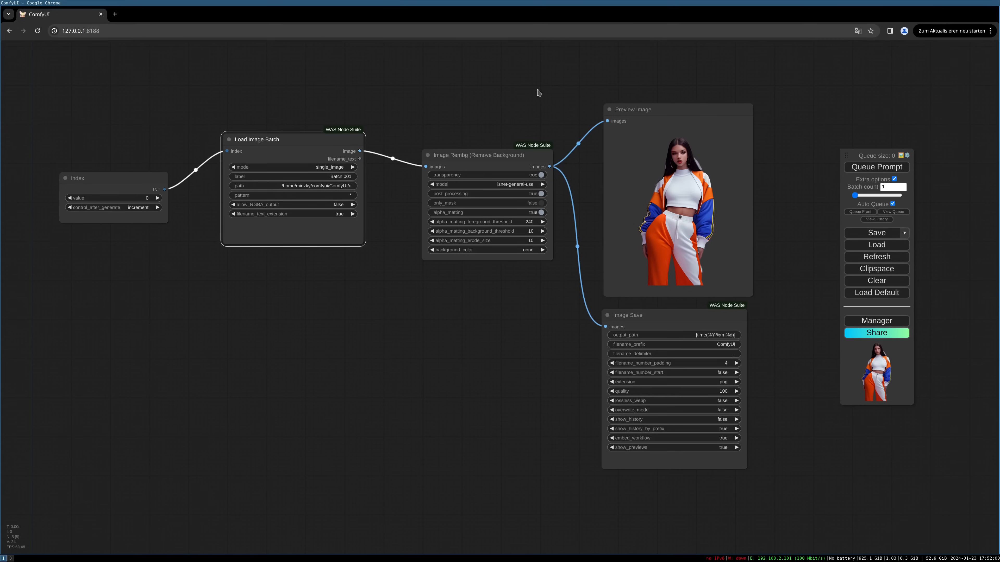
Queue the prompt so auto-queued runs cut out and save images until index 19 errors.
{"action": "left_click", "coordinate": [875, 166]}
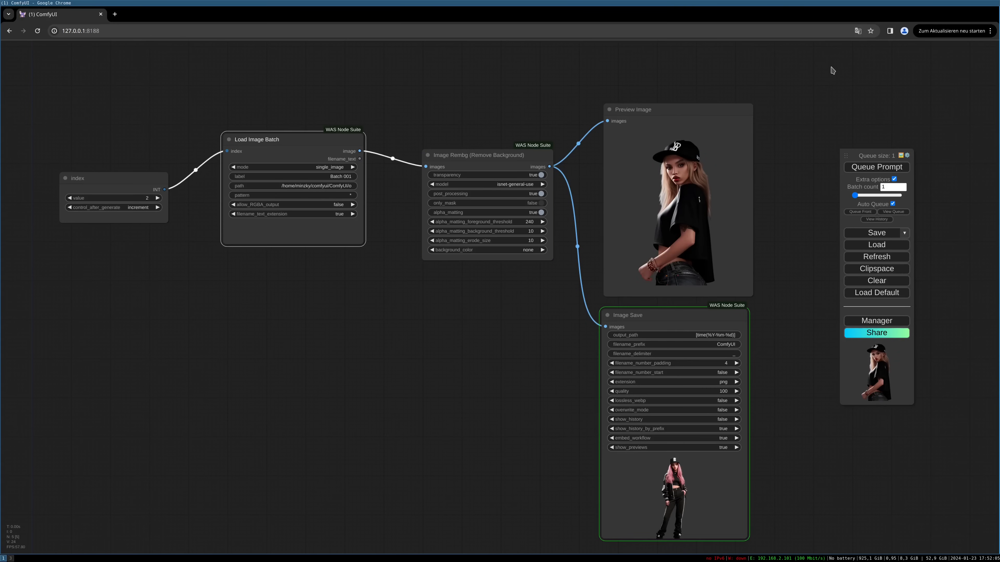
{"action": "left_click", "coordinate": [876, 167]}
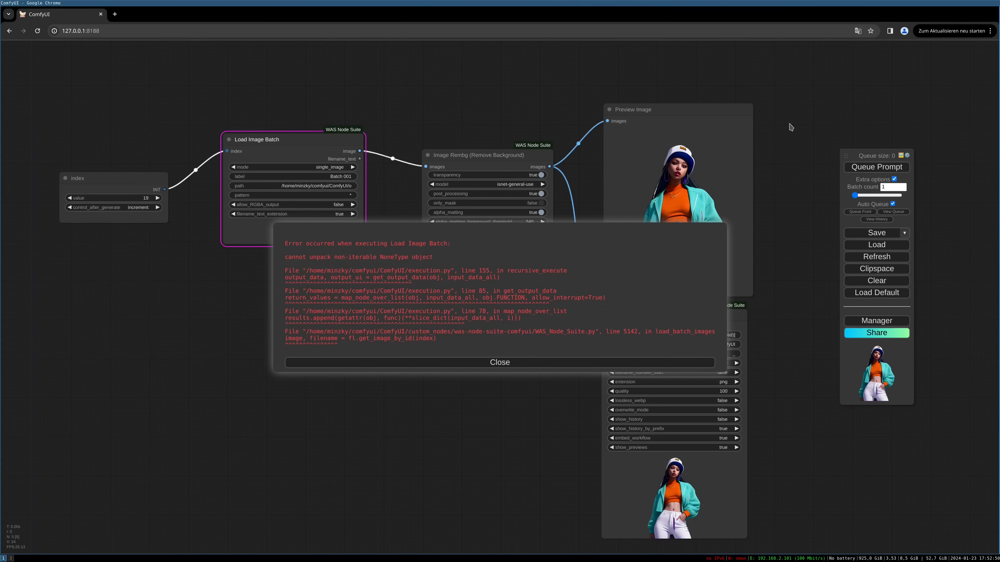
{"action": "mouse_move", "coordinate": [525, 233]}
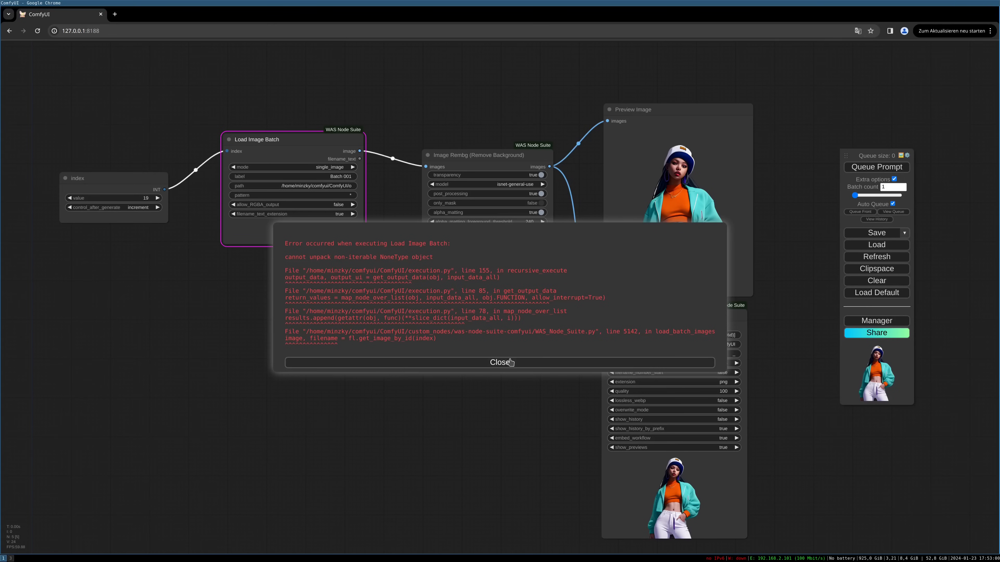
Close the Load Image Batch execution error dialog, leaving the last cutout shown.
{"action": "left_click", "coordinate": [502, 363]}
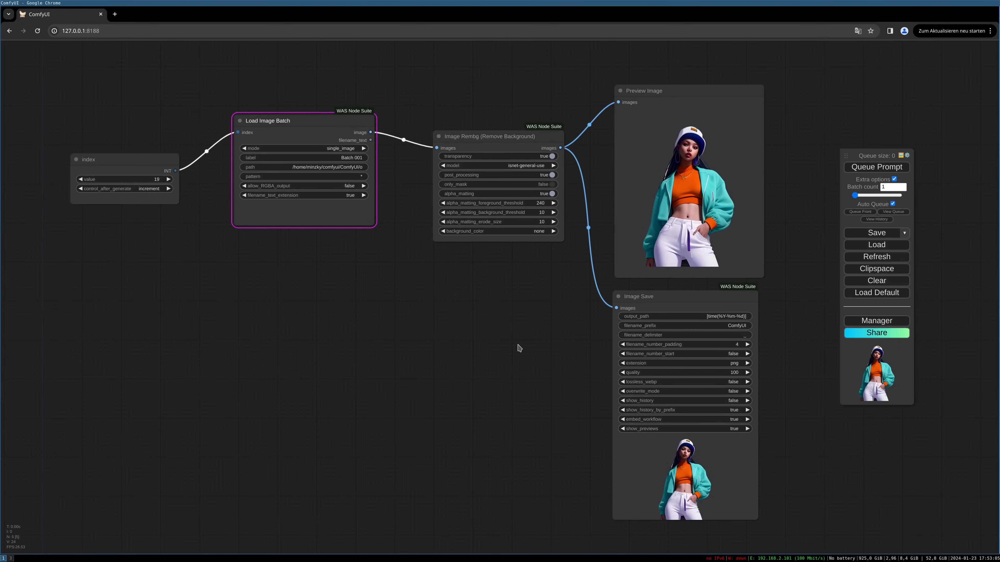
{"action": "mouse_move", "coordinate": [500, 350]}
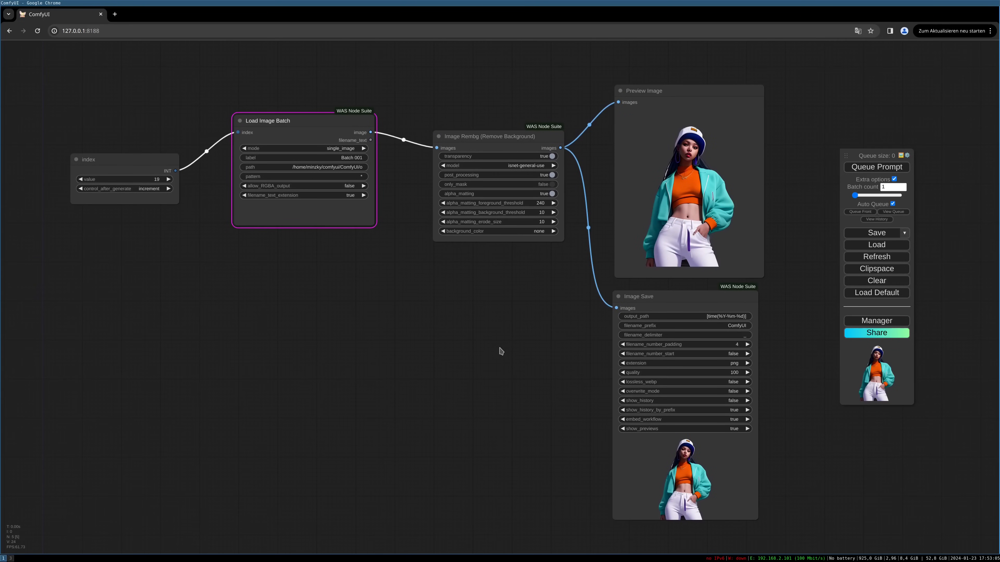
{"action": "mouse_move", "coordinate": [382, 363]}
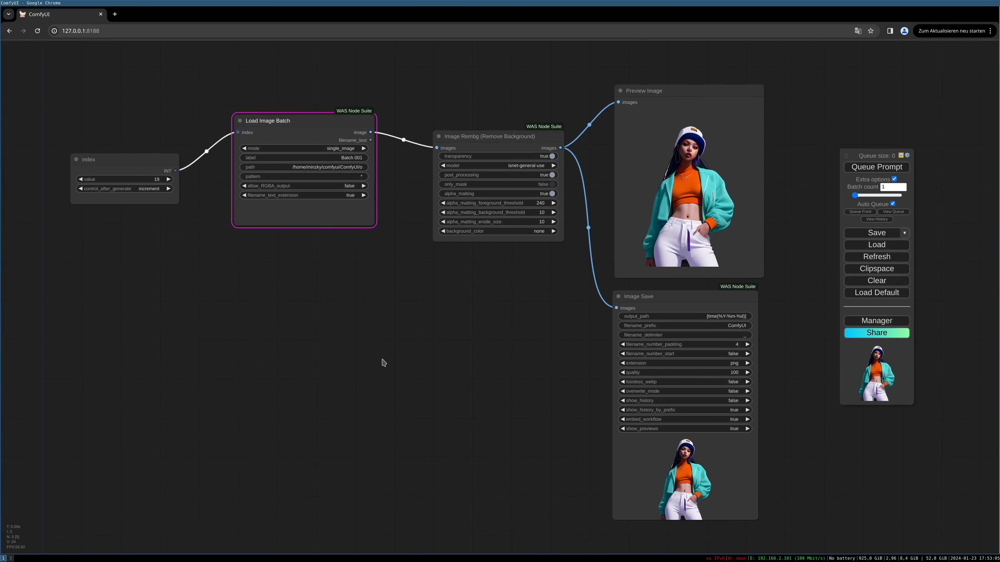
{"action": "mouse_move", "coordinate": [265, 353]}
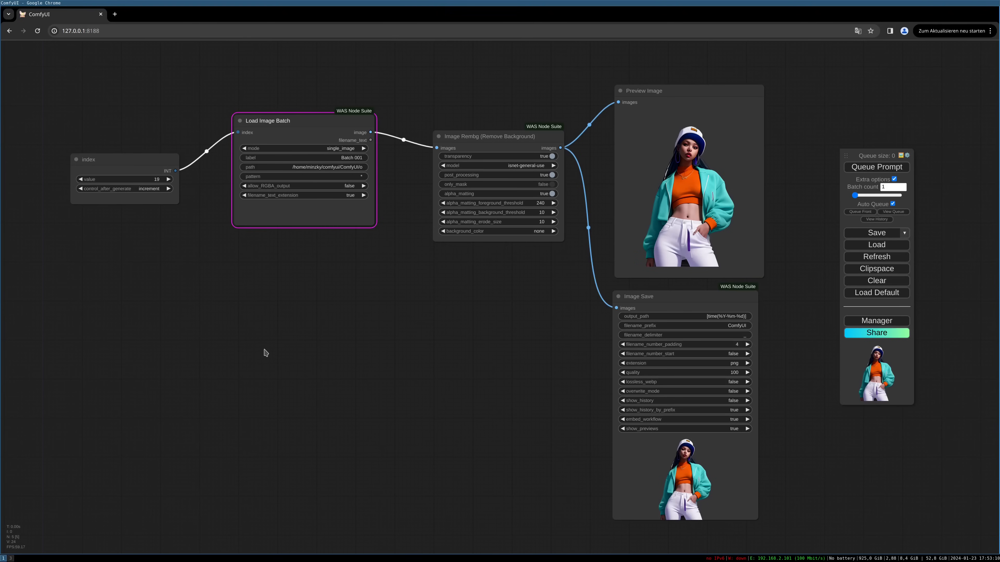
{"action": "mouse_move", "coordinate": [277, 355]}
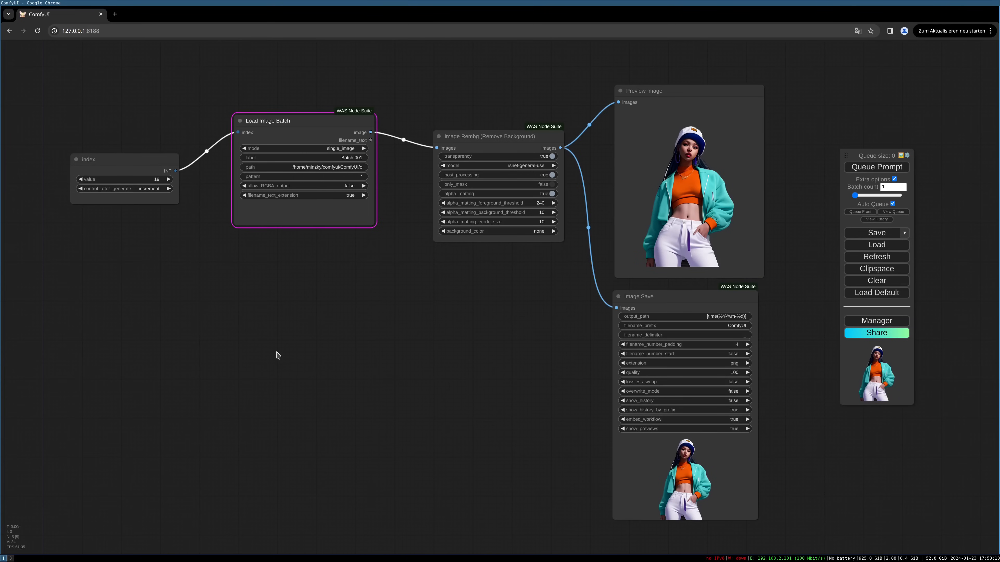
{"action": "mouse_move", "coordinate": [277, 336]}
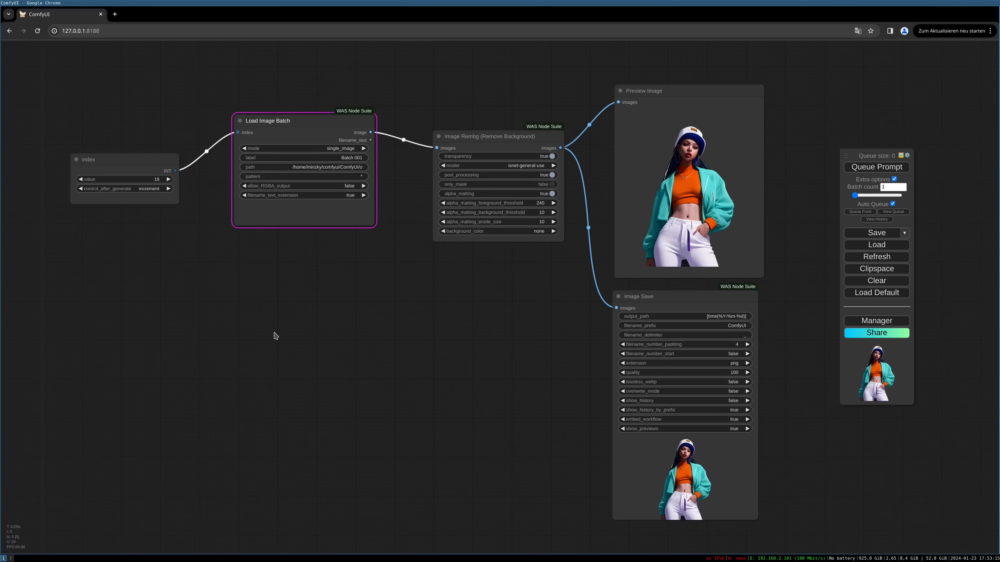
{"action": "mouse_move", "coordinate": [251, 260]}
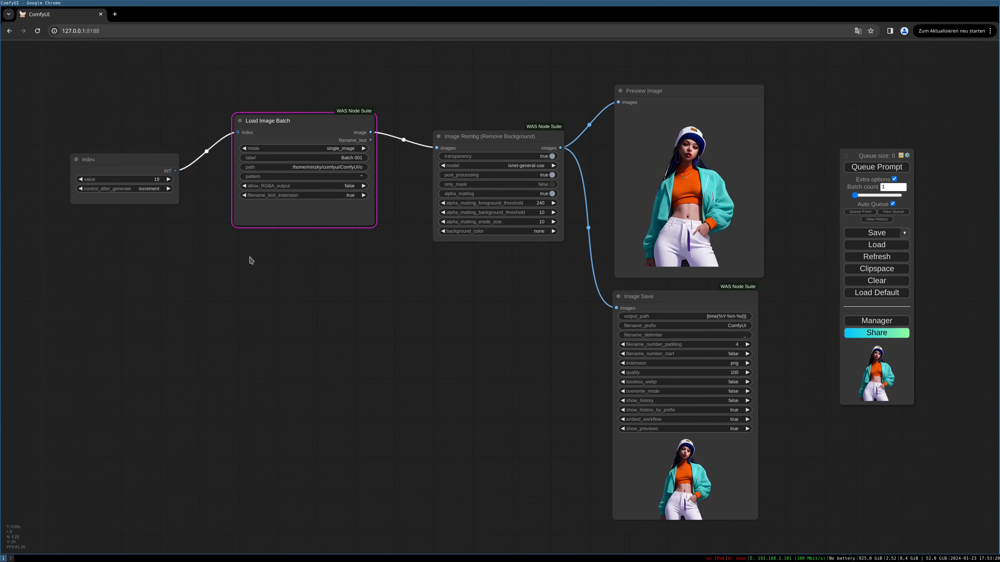